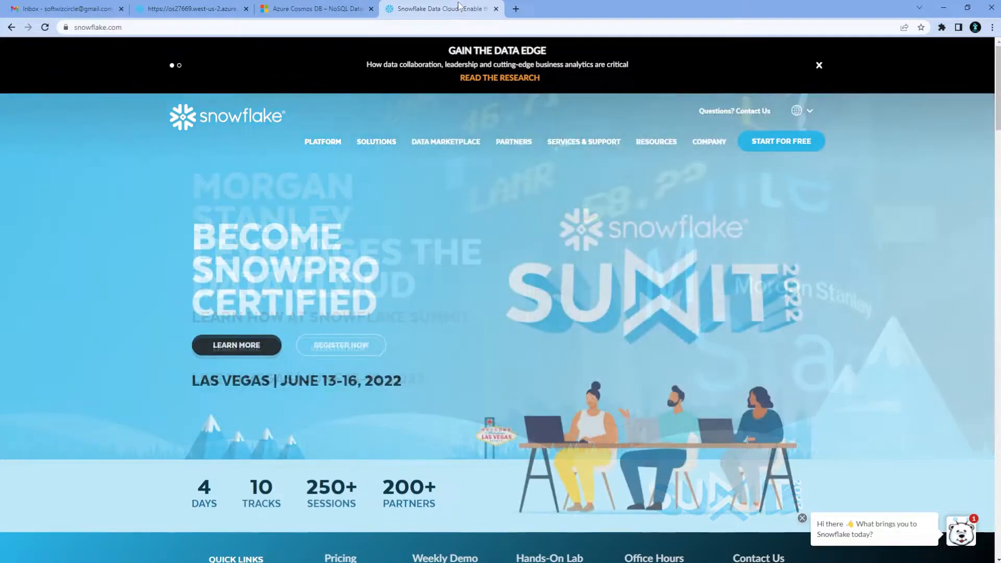
Switch from the Snowflake site back to the softwizdemoadf Data Factory browser tab
left_click(315, 9)
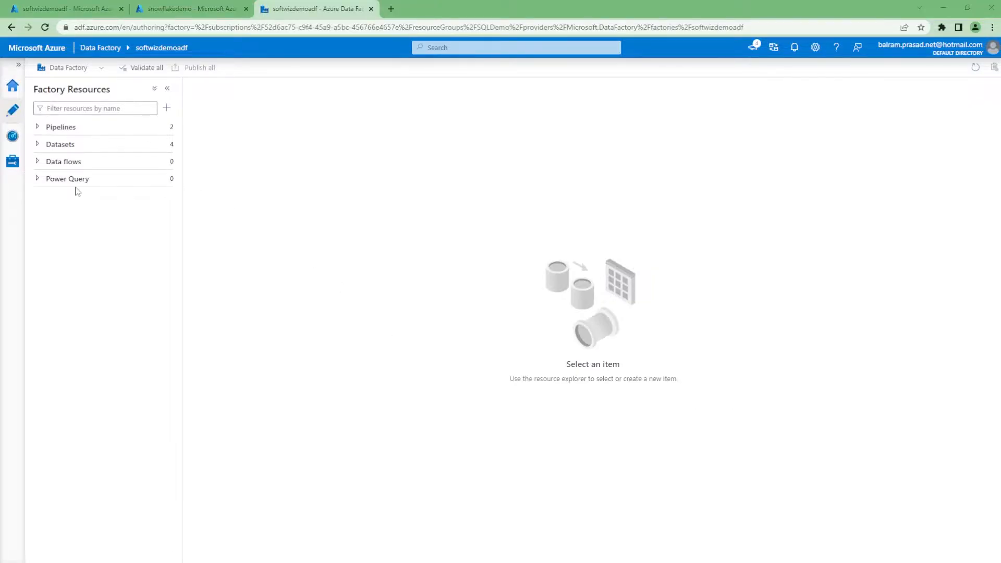
mouse_move(11, 161)
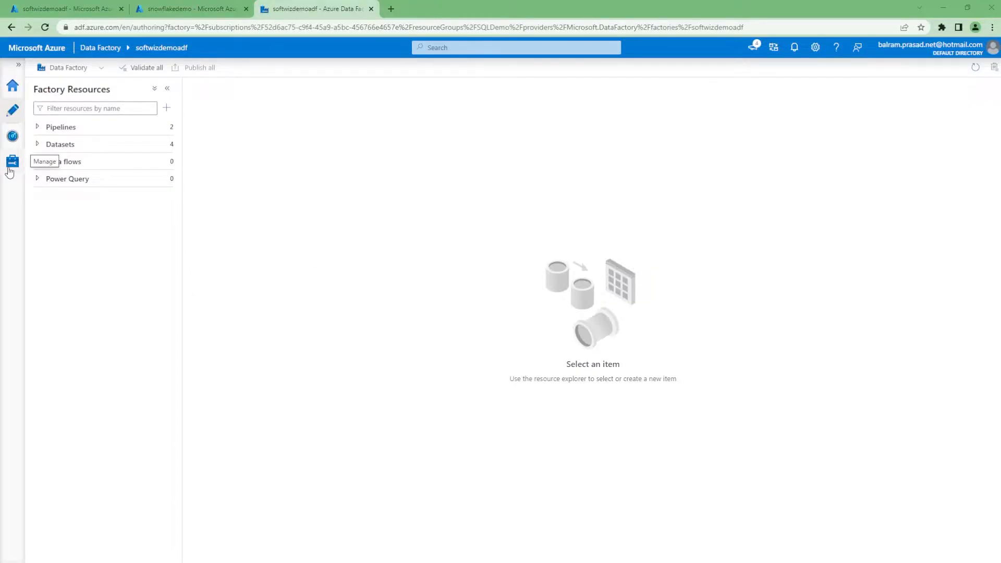
Start an Azure Cosmos DB (SQL API) linked service named cosmosconnection with account key authentication
left_click(13, 161)
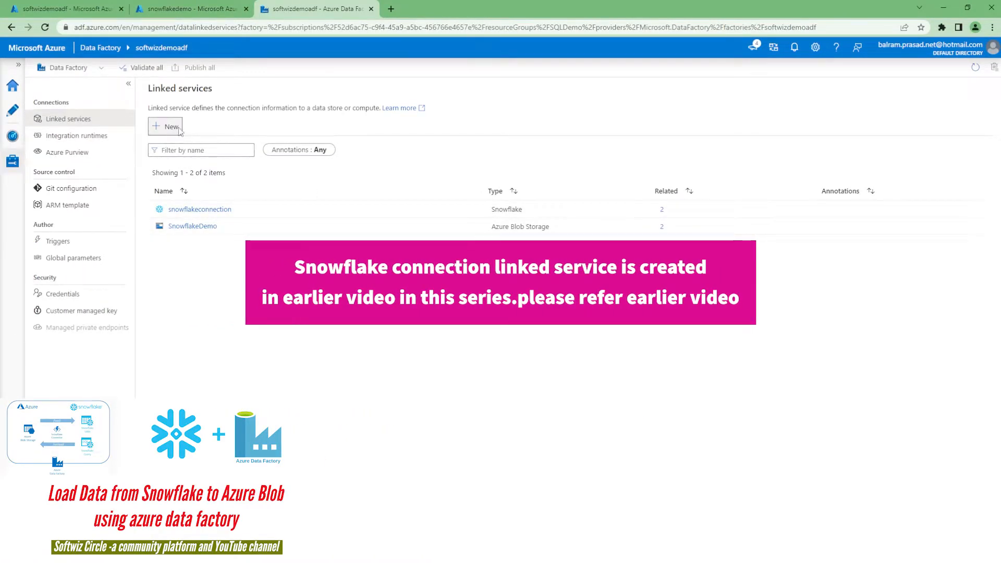
type("cmos")
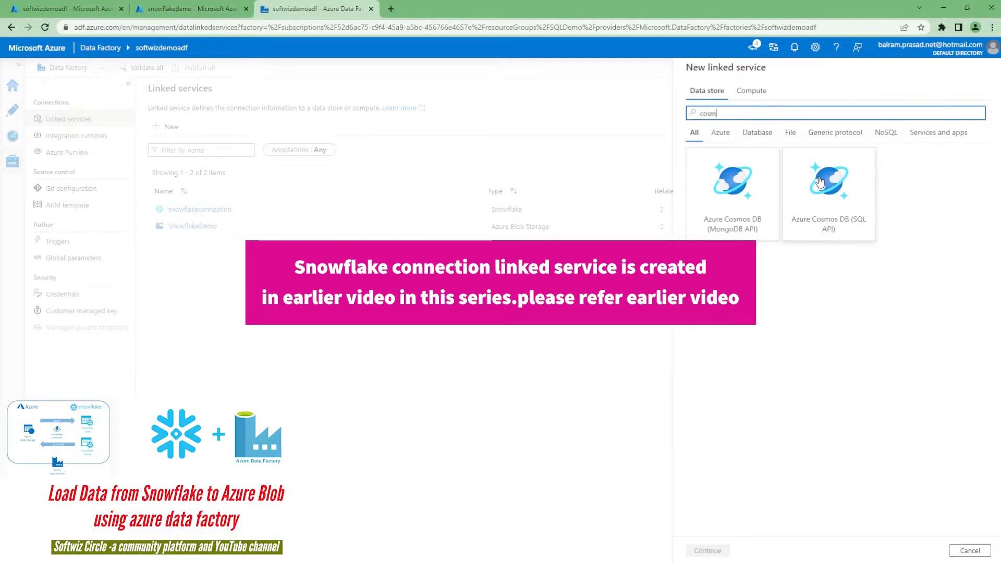
left_click(827, 186)
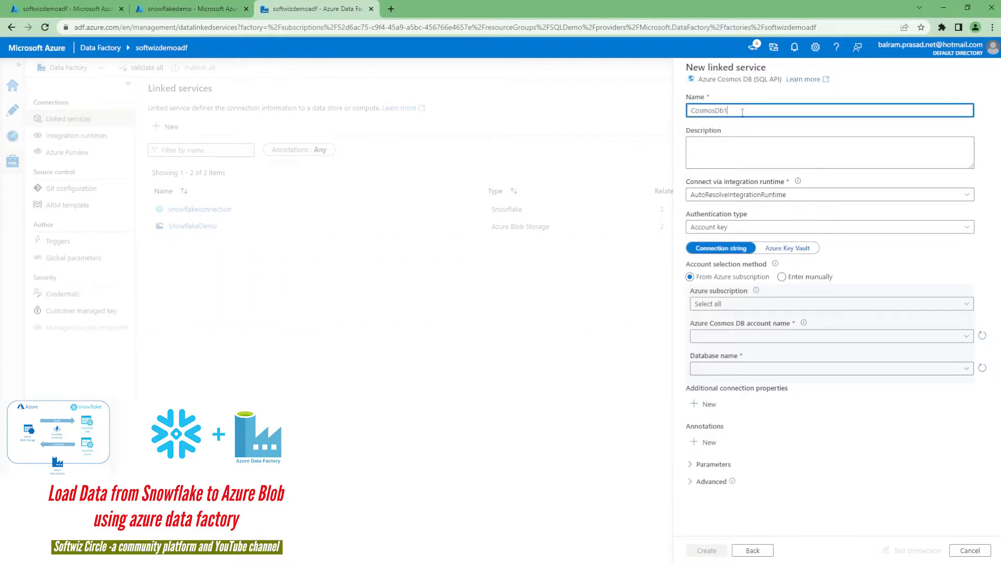
type("cosmos")
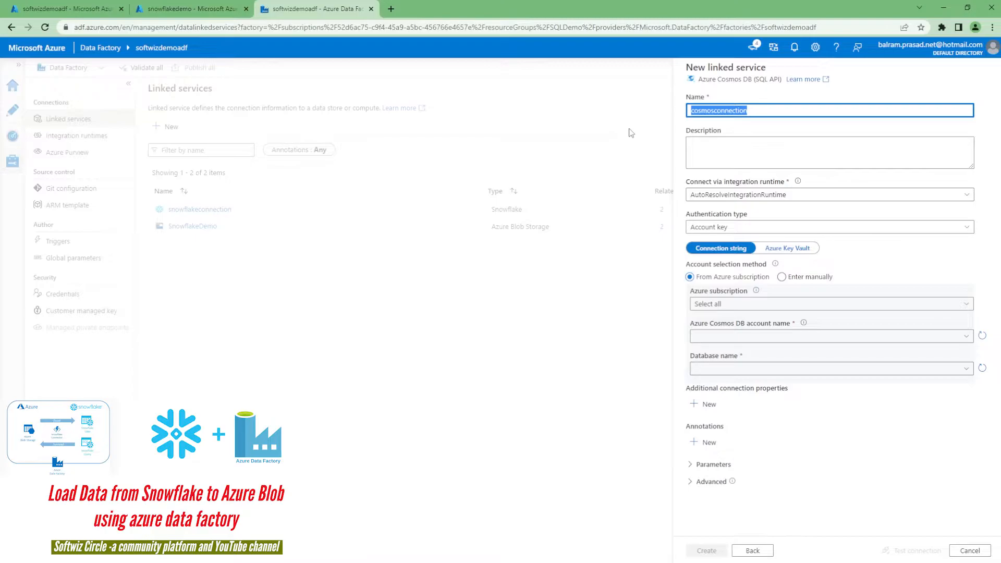
left_click(829, 227)
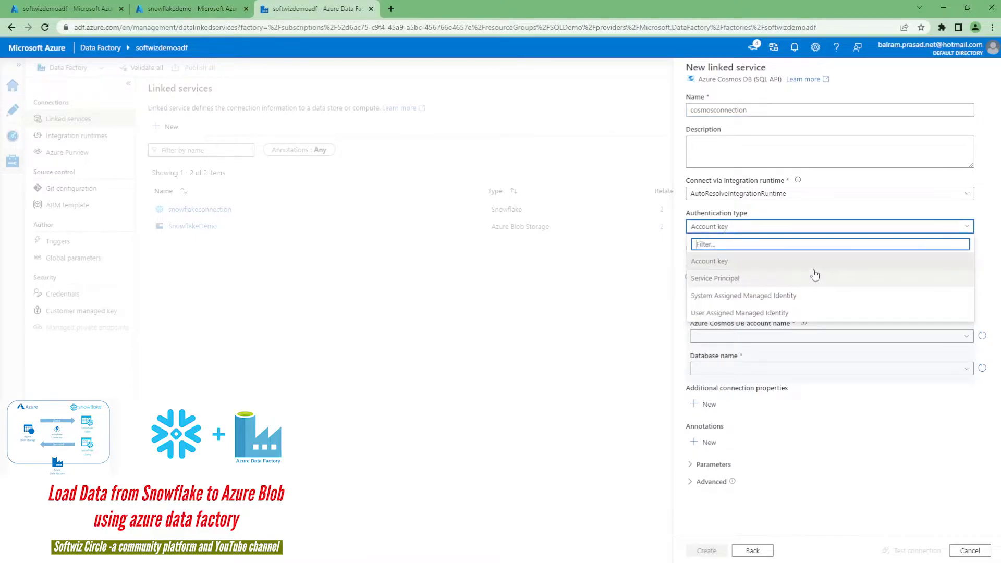
left_click(708, 261)
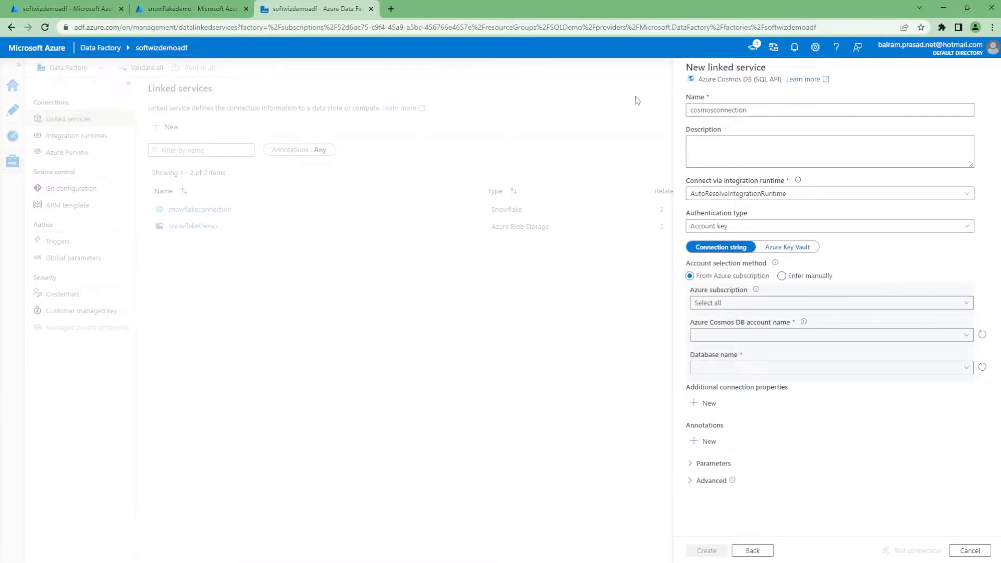
left_click(190, 9)
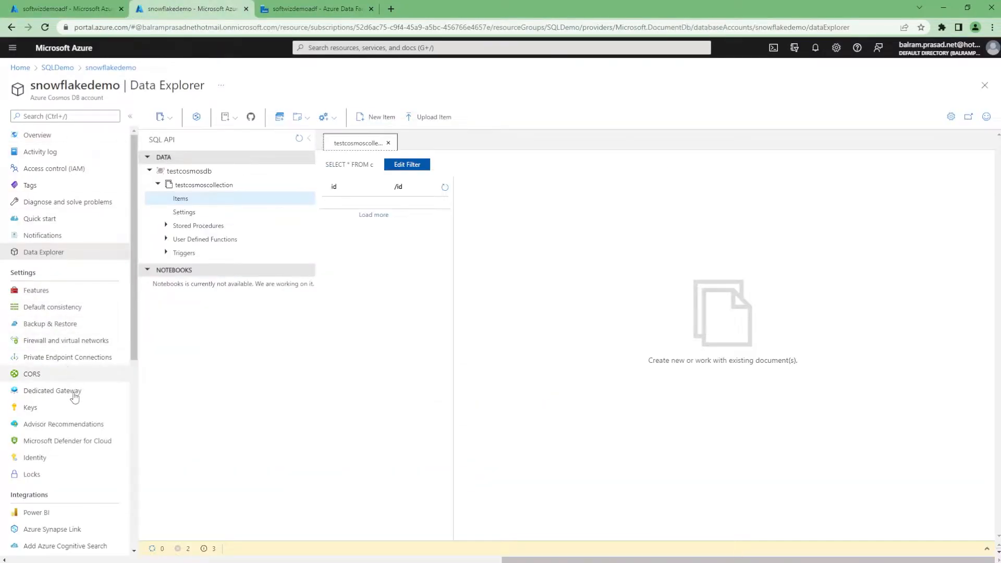
left_click(30, 408)
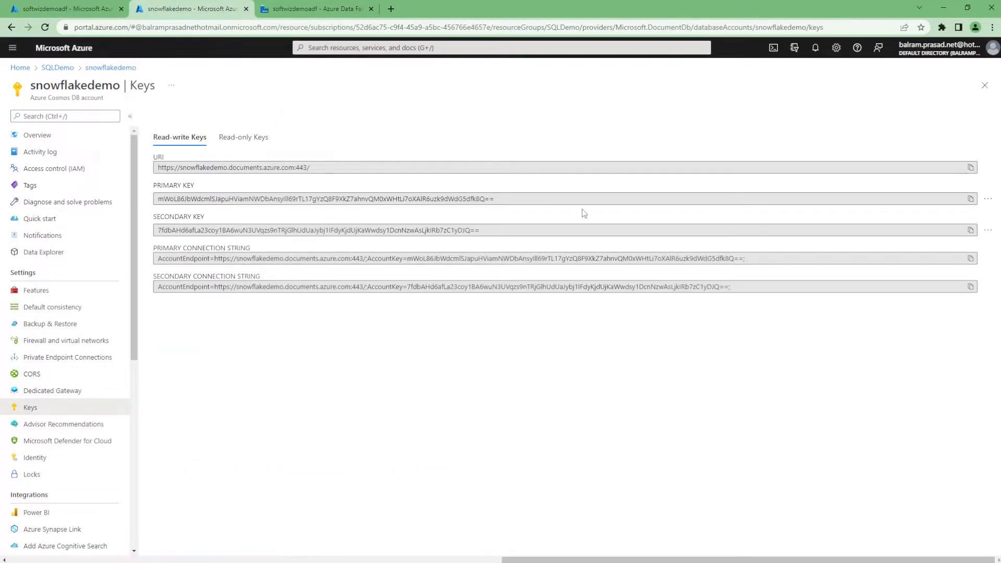
left_click(315, 10)
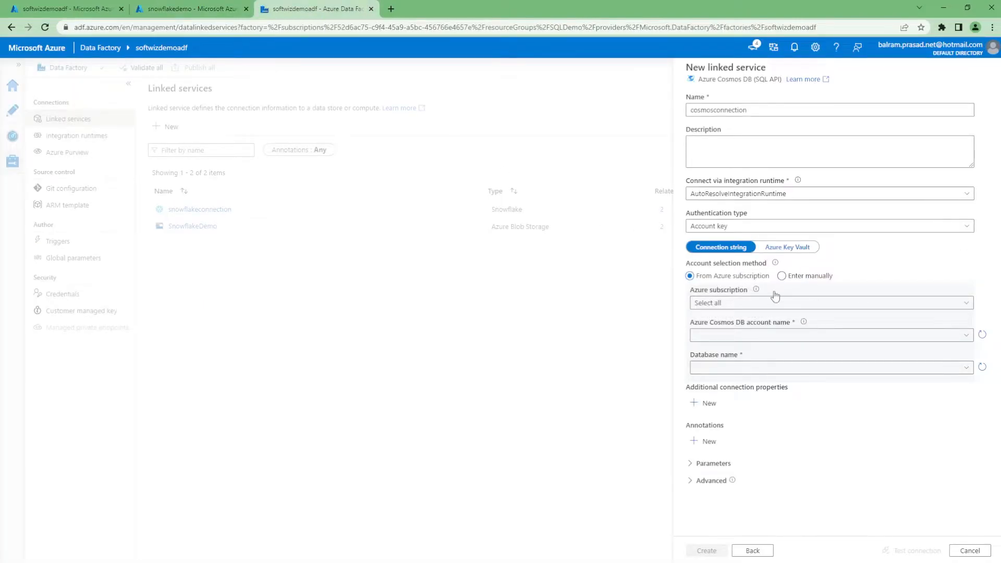
Select the Visual Studio Enterprise subscription, snowflakedemo account and testcosmosdb database
left_click(829, 302)
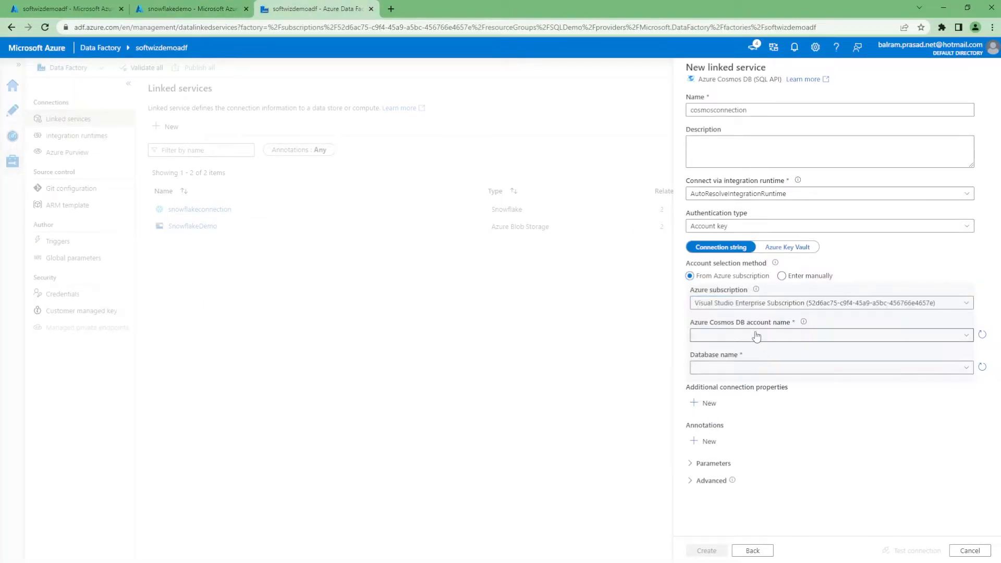
left_click(826, 334)
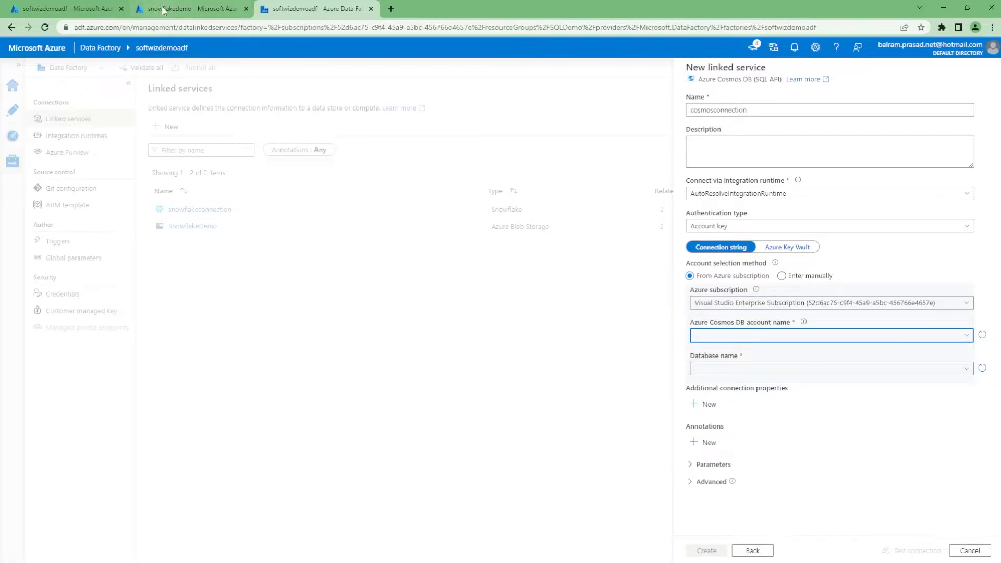
left_click(189, 8)
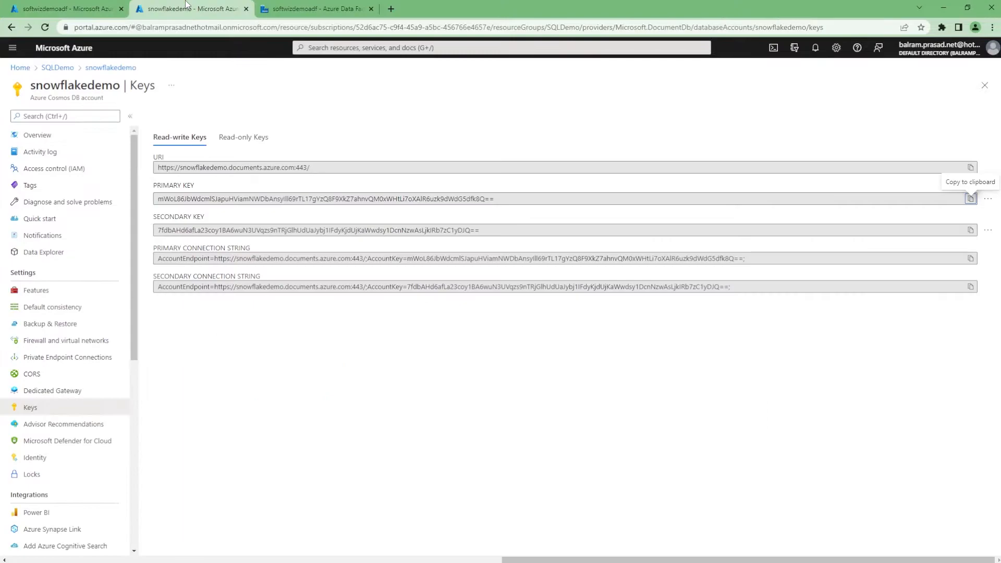
left_click(313, 8)
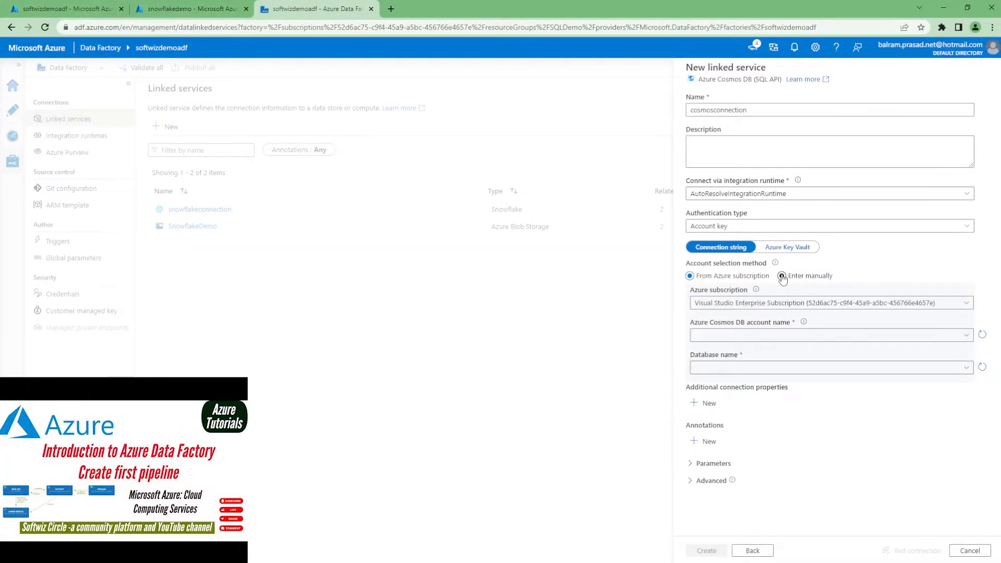
left_click(826, 334)
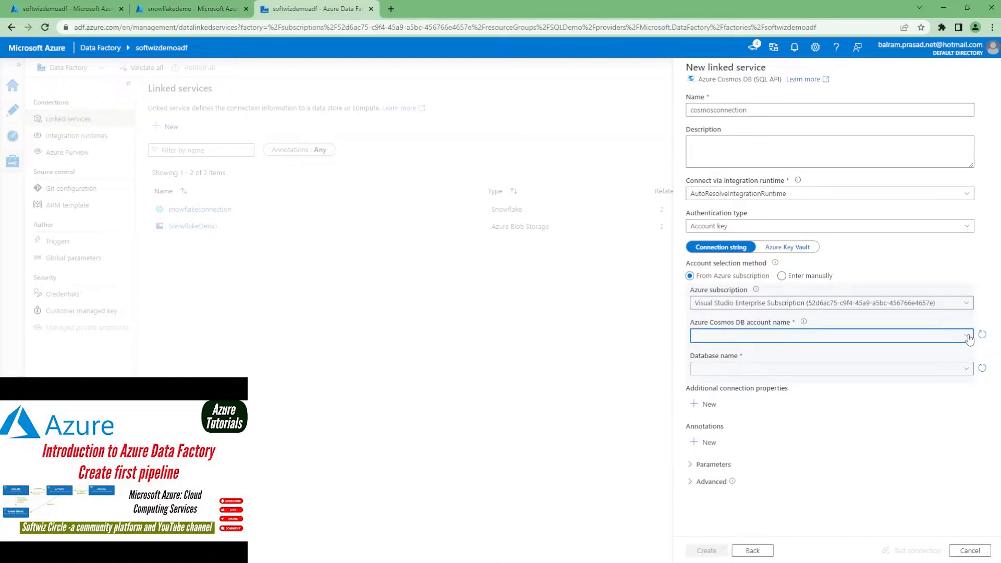
left_click(828, 335)
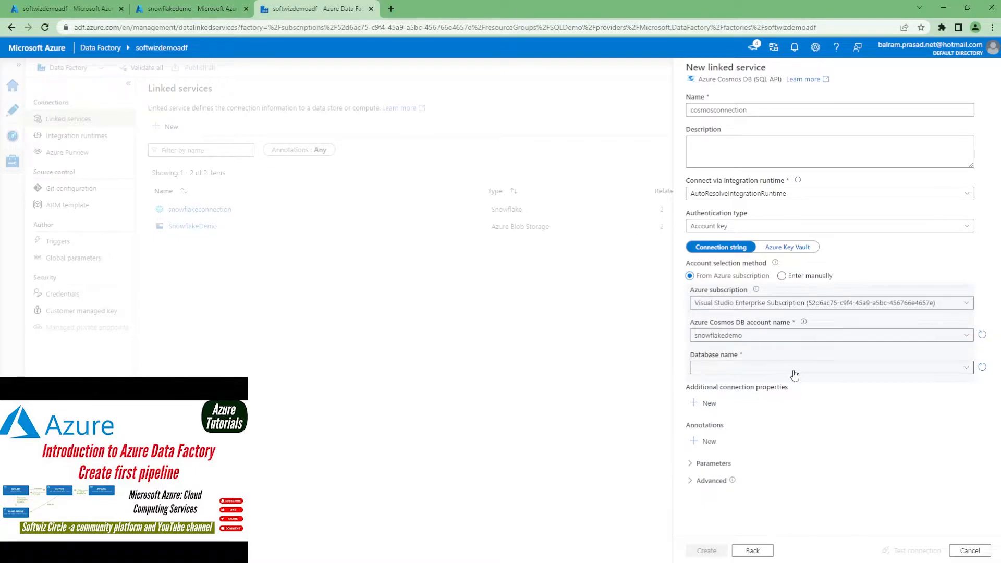
left_click(828, 367)
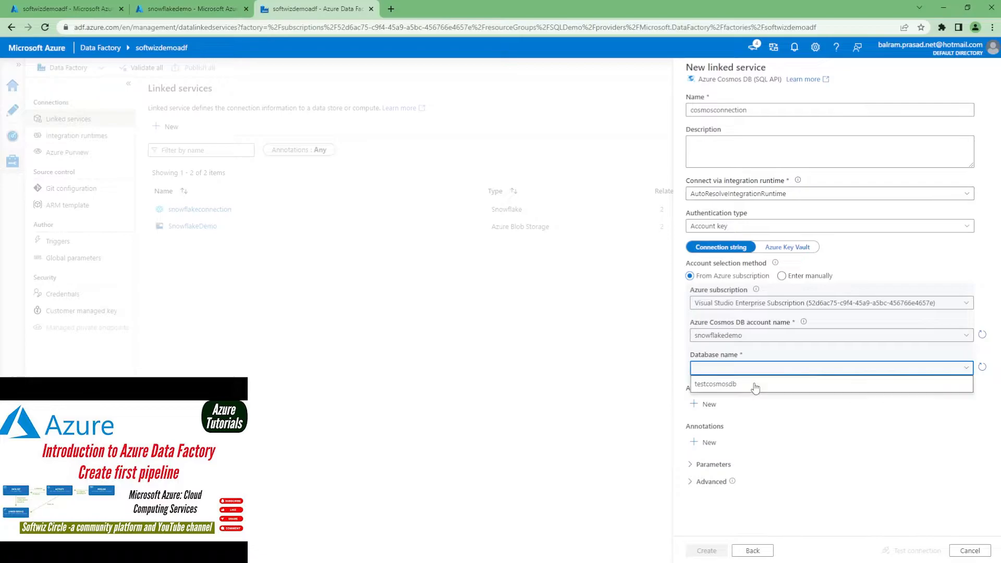
left_click(715, 383)
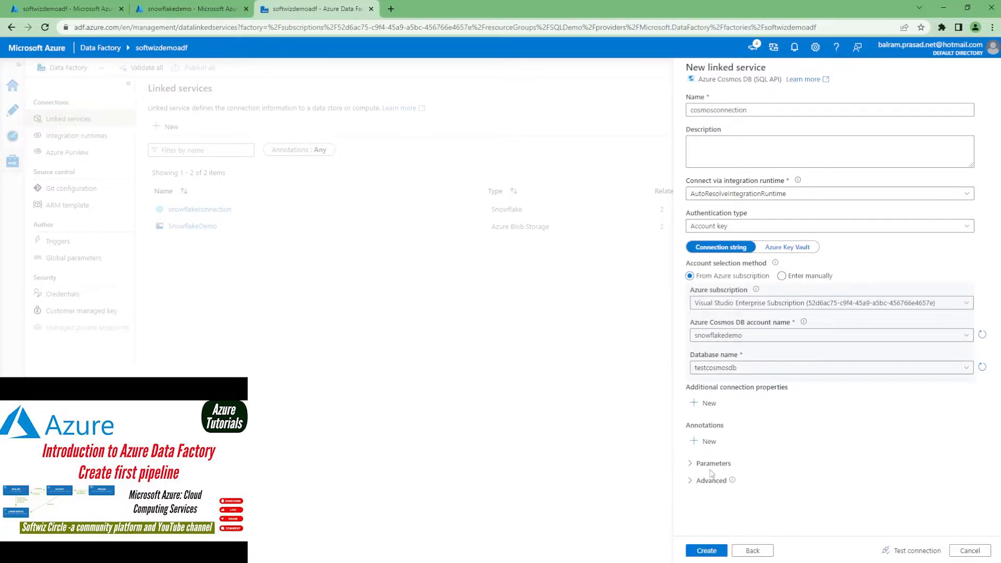
Test the Cosmos DB connection successfully and create the cosmosconnection linked service
left_click(916, 550)
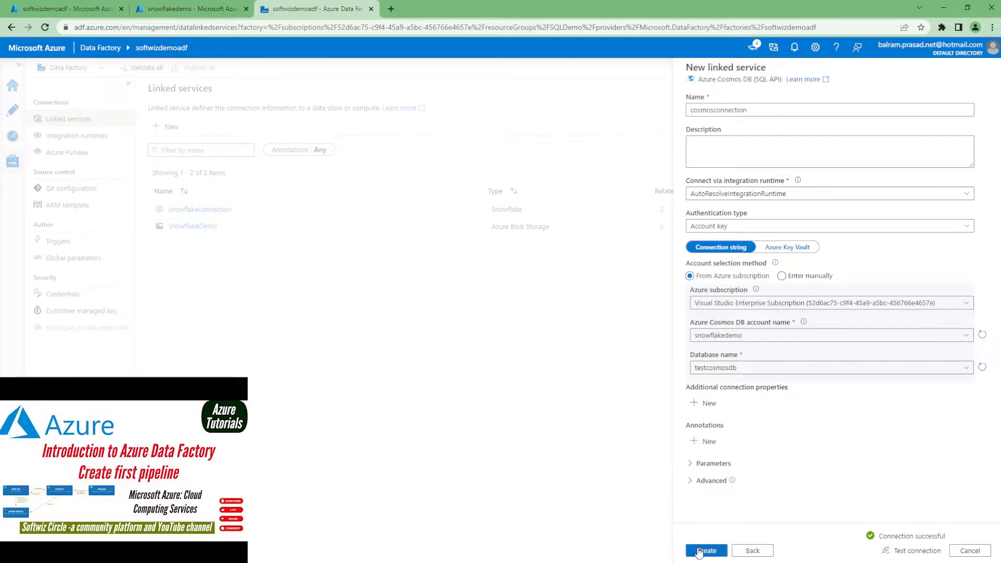
left_click(705, 550)
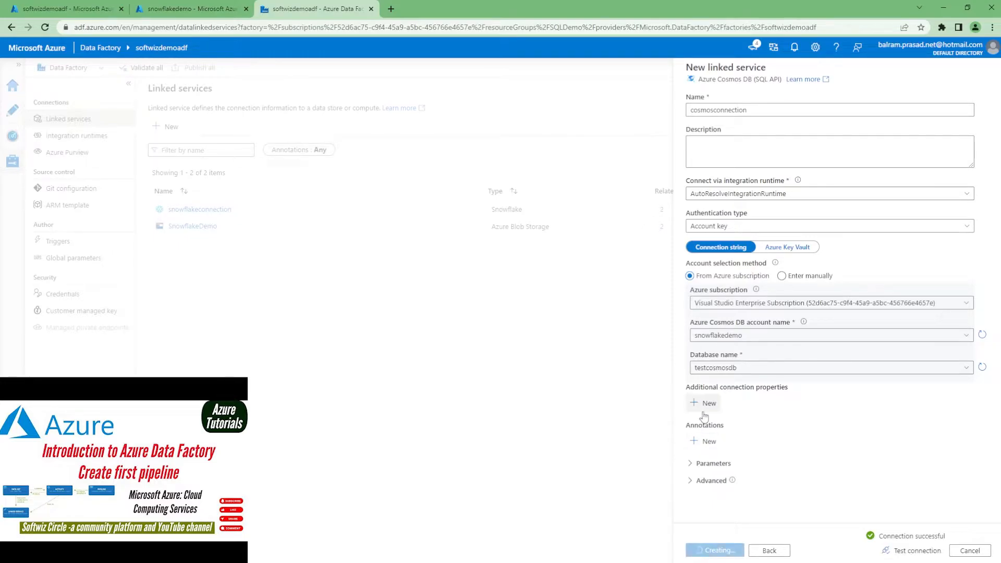
left_click(714, 550)
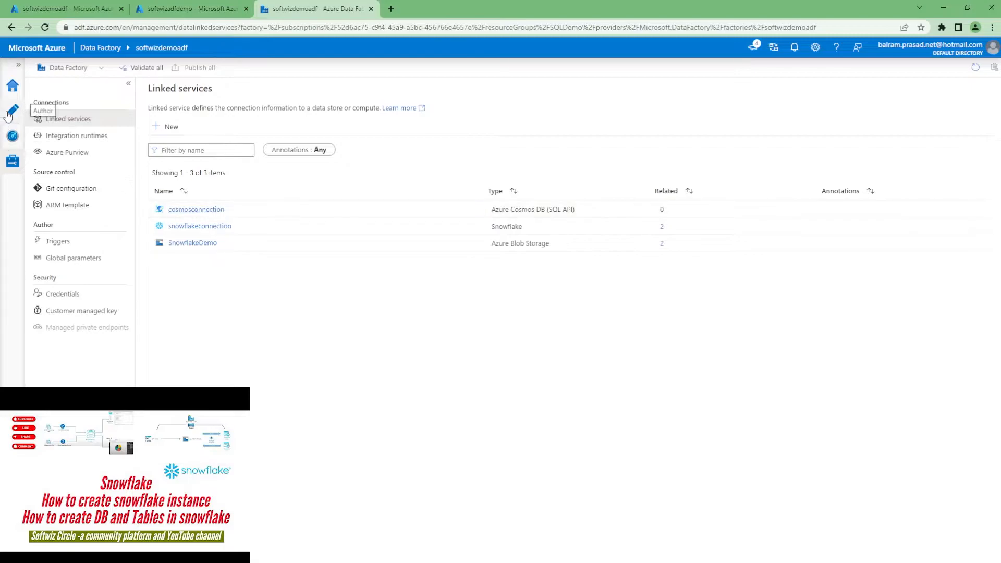
Name a new pipeline snowflaketocosmos and place a Copy data activity on its canvas
left_click(12, 109)
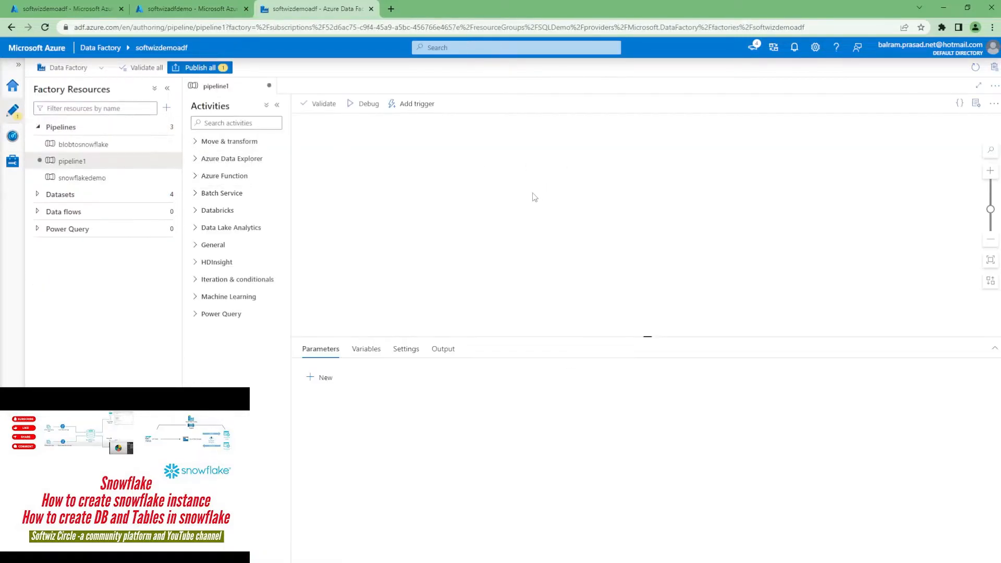
left_click(976, 104)
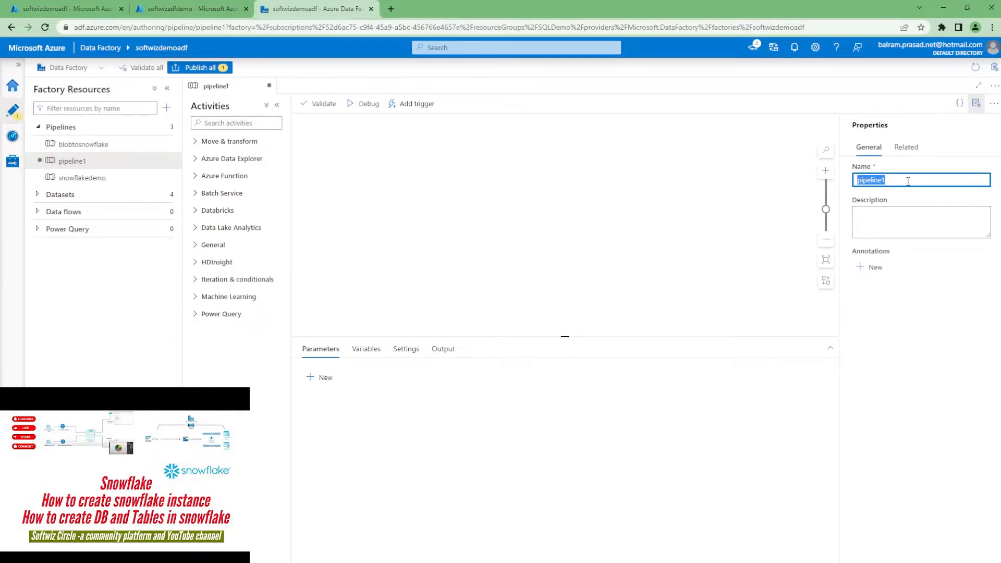
type("snowflaketoc")
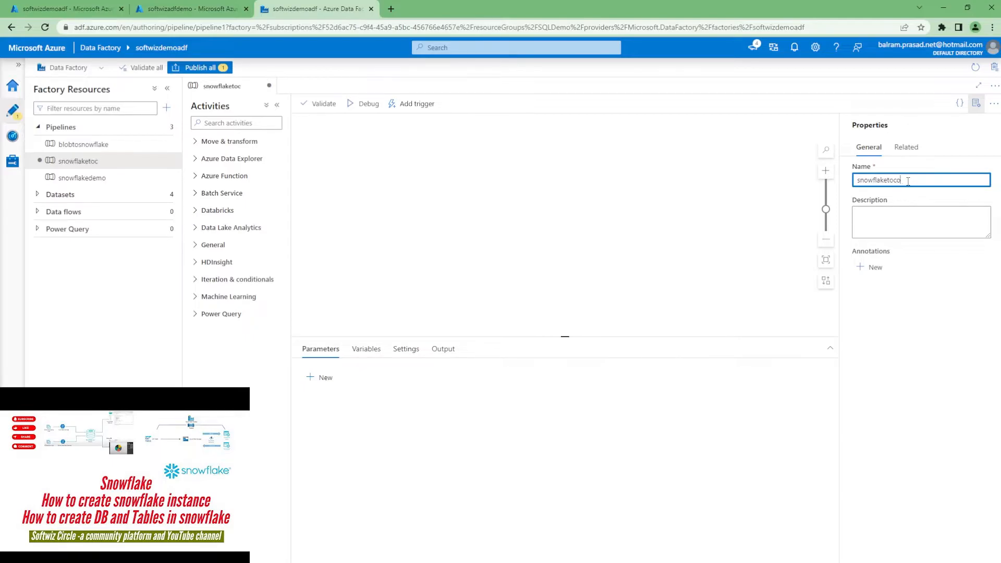
type("osmos")
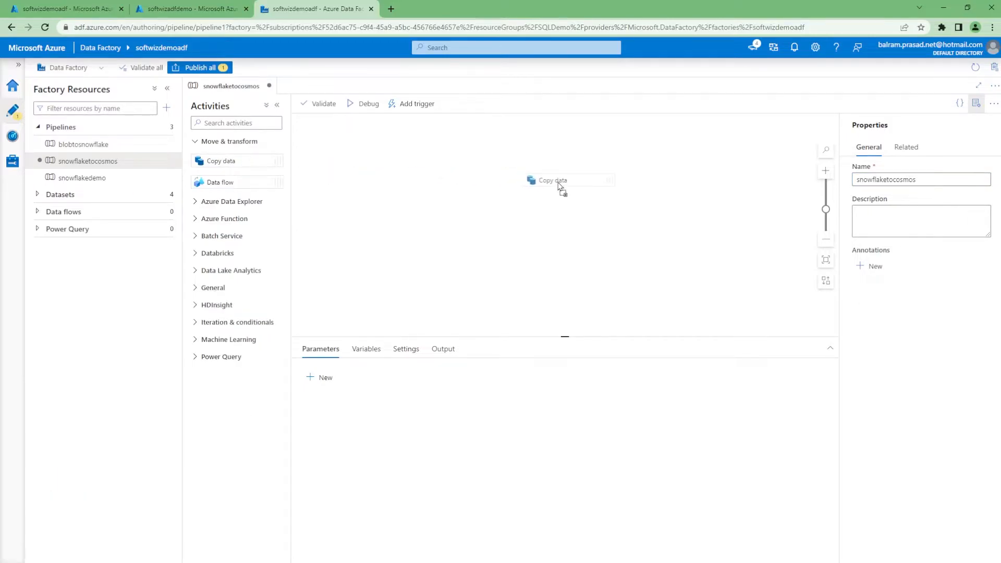
left_click(550, 180)
type("Copy data from snowflake to comsos")
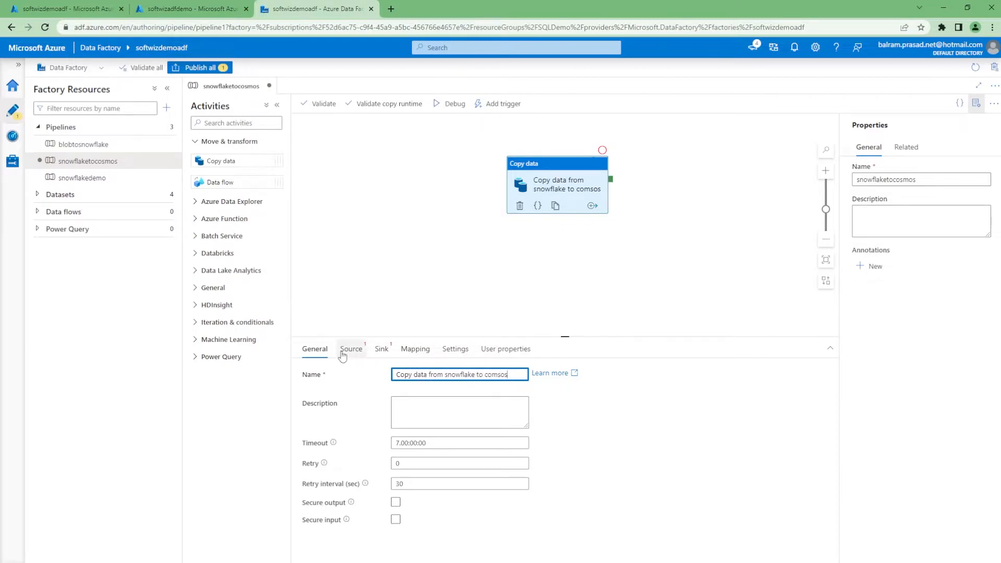
left_click(350, 349)
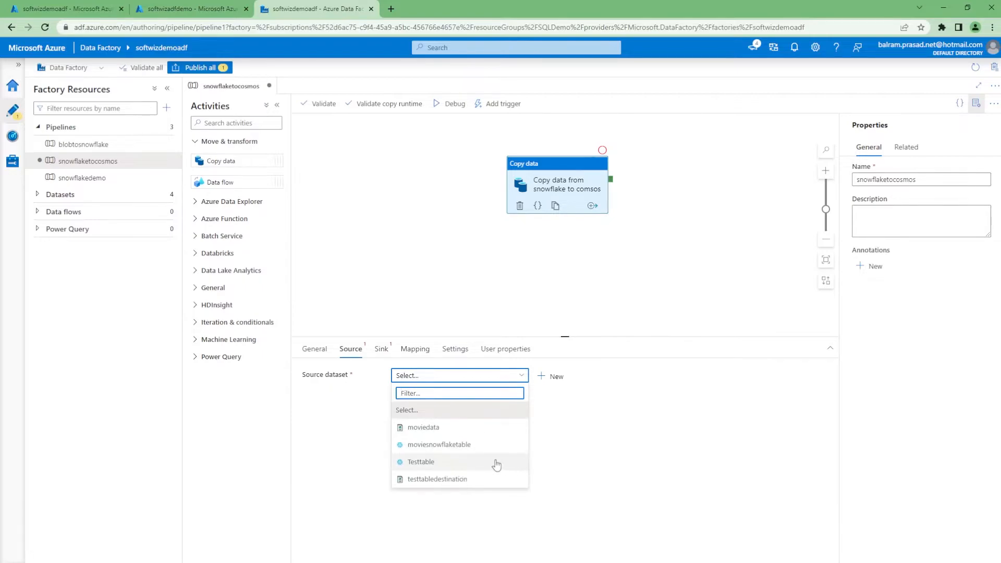
left_click(420, 462)
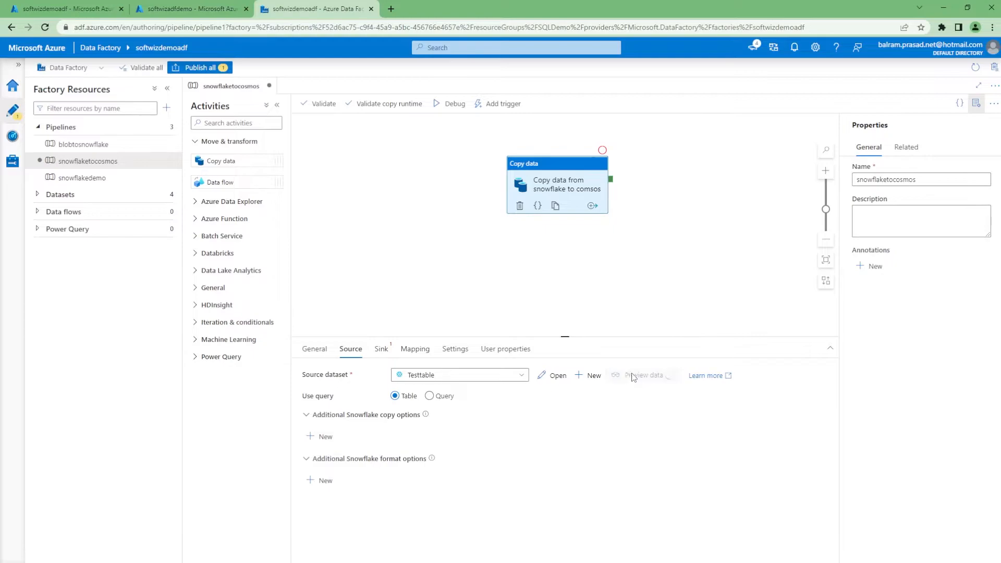
mouse_move(654, 322)
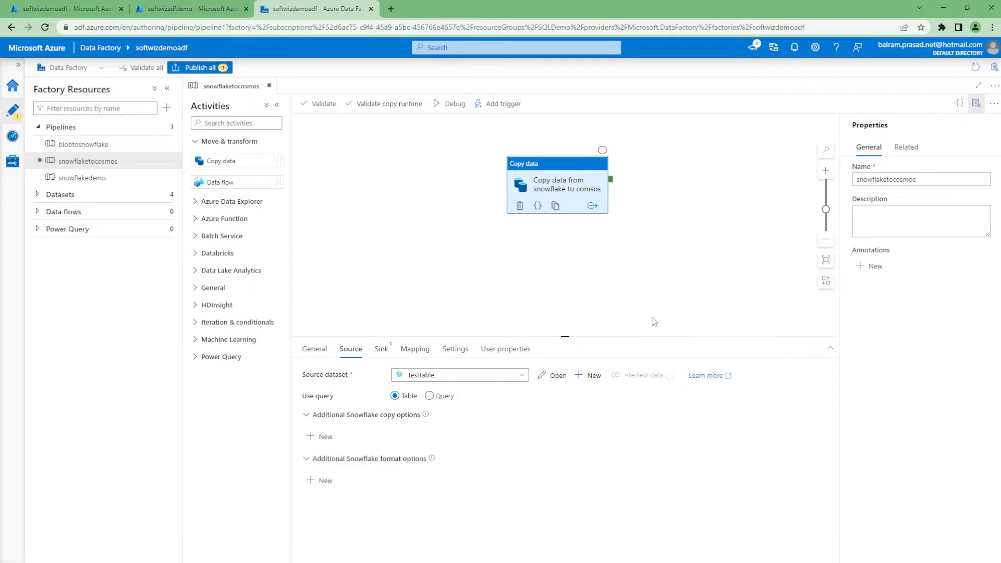
left_click(641, 375)
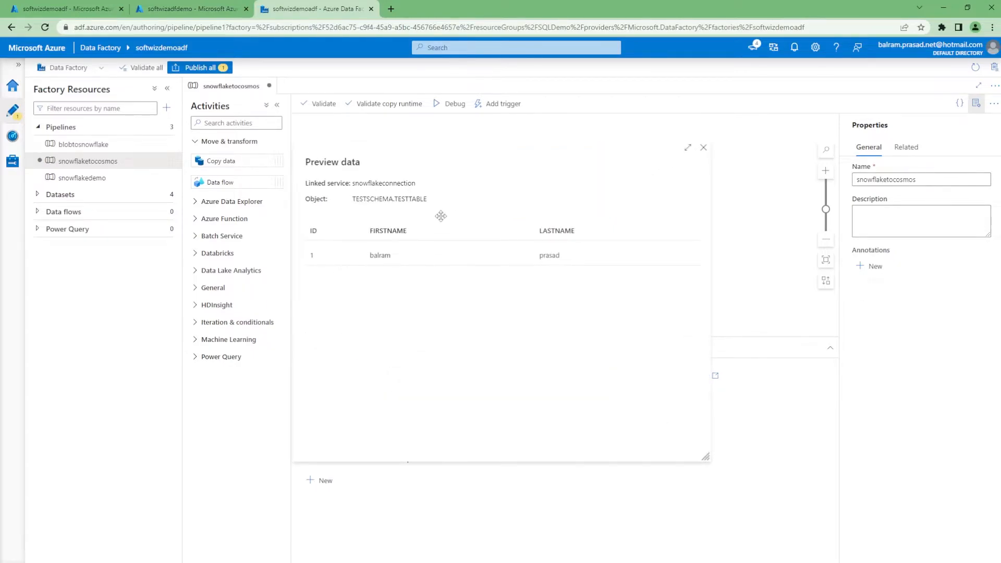
mouse_move(704, 147)
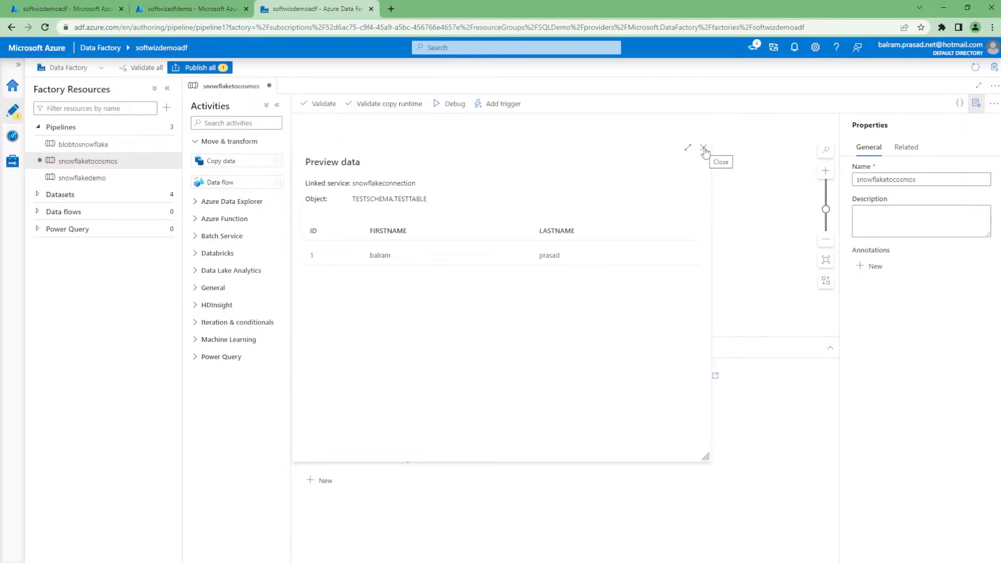
left_click(703, 147)
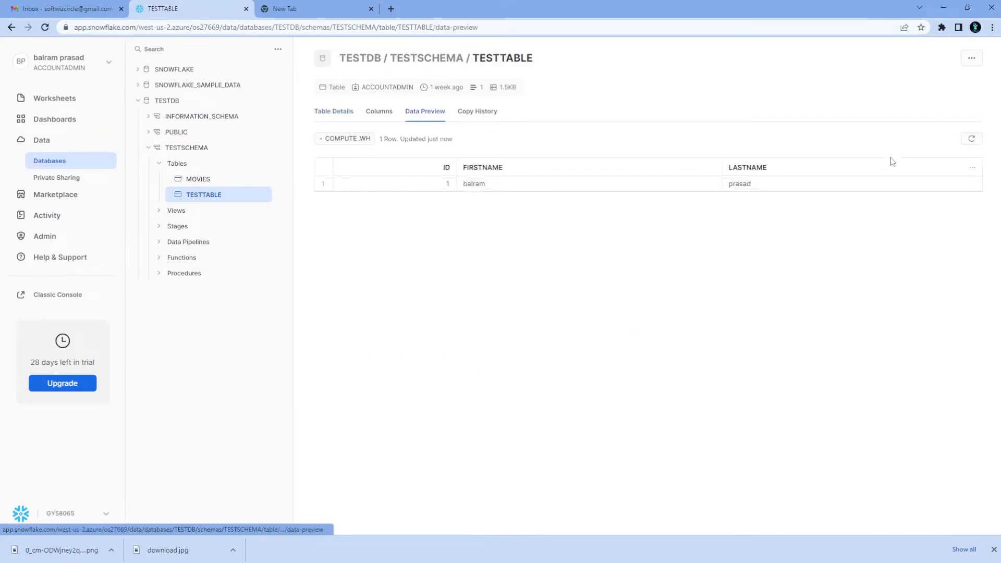
left_click(315, 8)
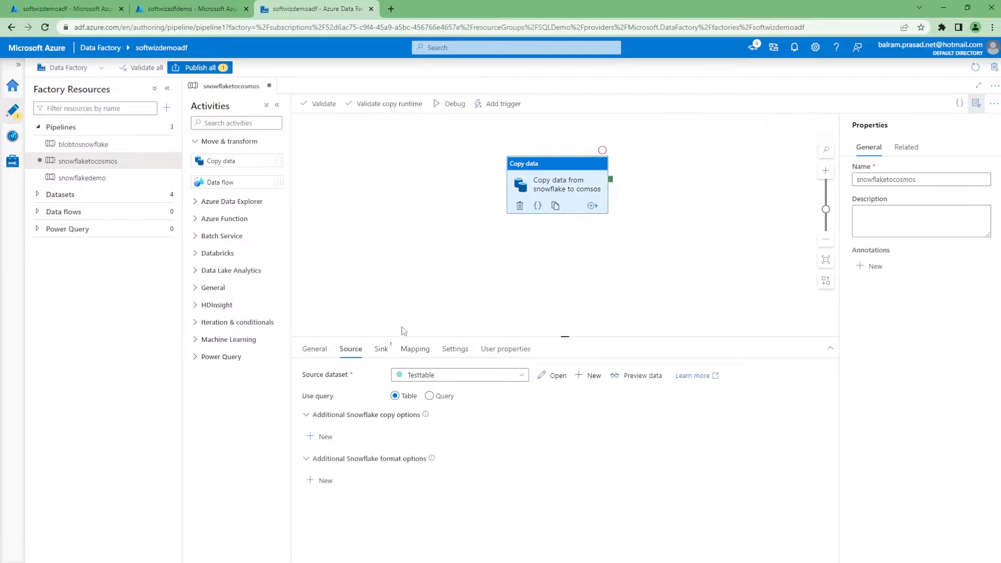
Start a new sink dataset of type Azure Cosmos DB (SQL API)
left_click(380, 349)
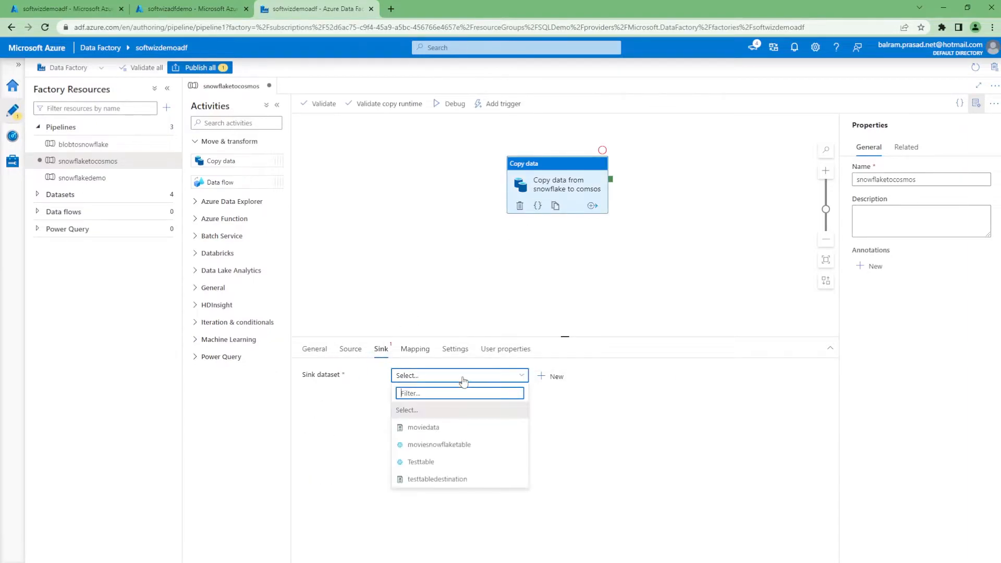
mouse_move(552, 380)
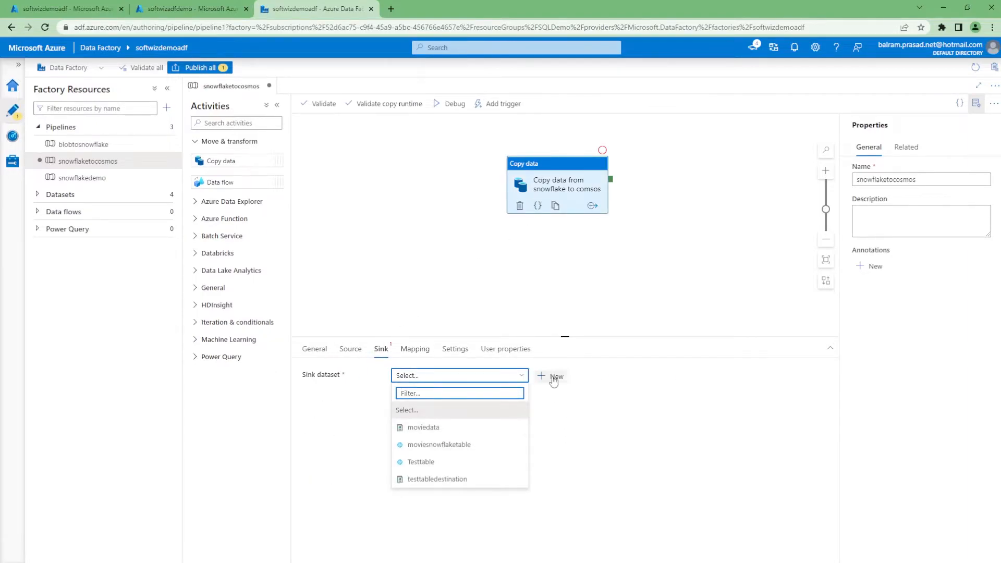
left_click(550, 375)
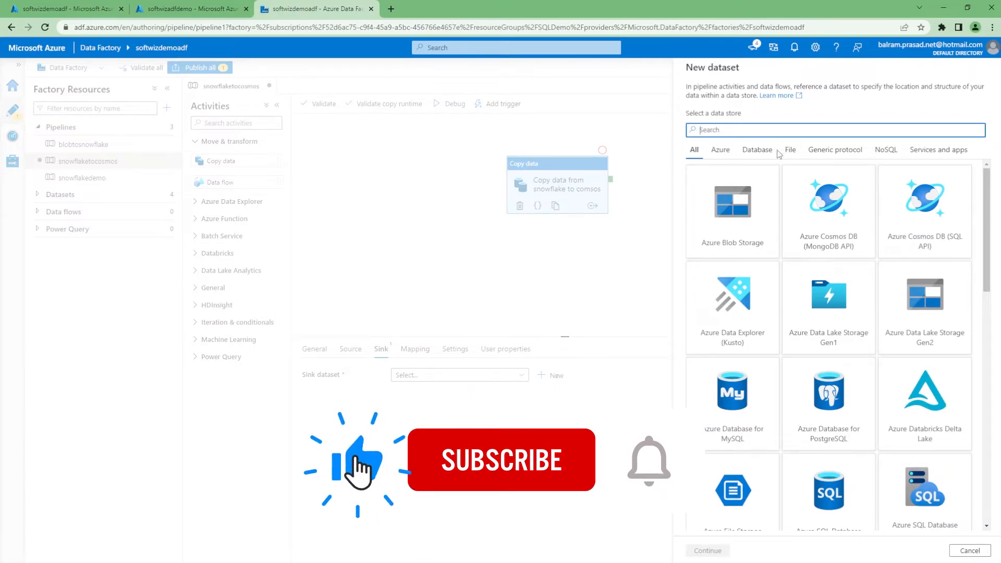
type("co")
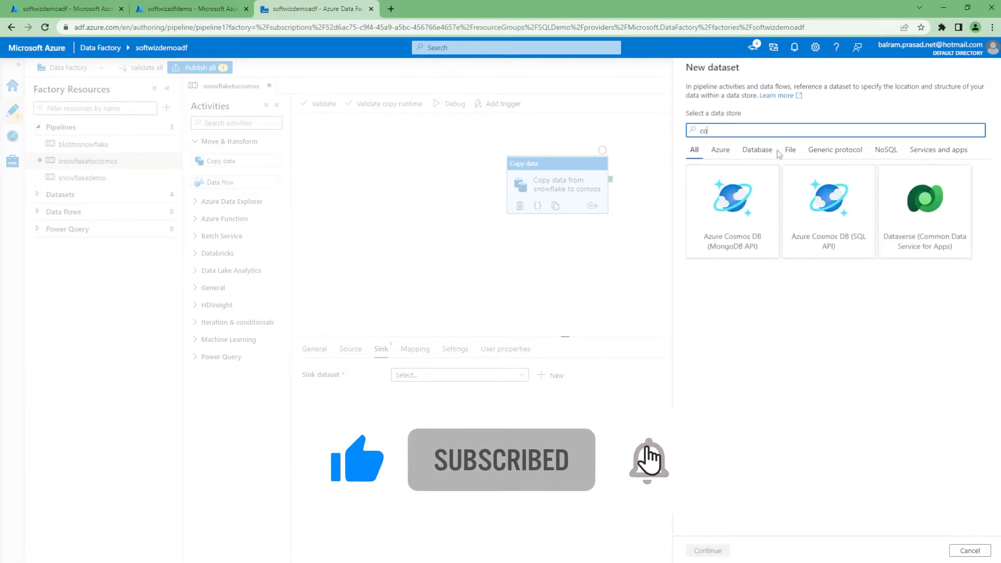
left_click(828, 204)
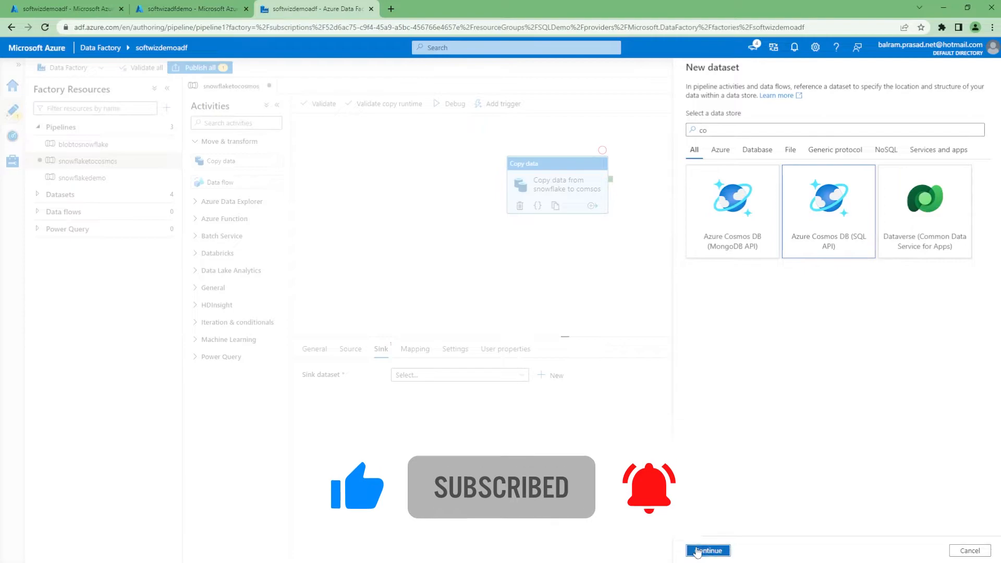
left_click(707, 551)
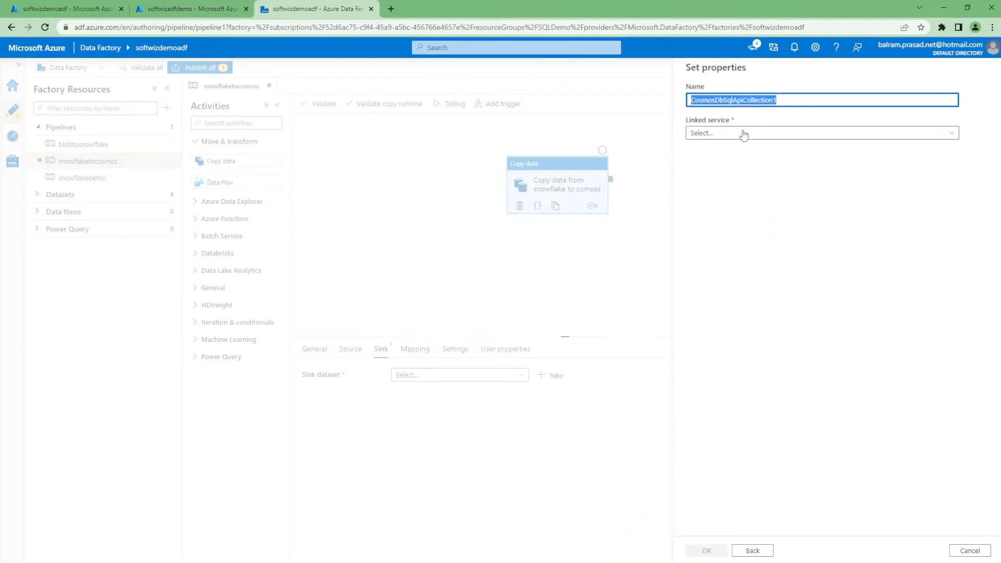
Point the sink dataset at cosmosconnection's testcosmoscollection with import schema None and create it
left_click(820, 132)
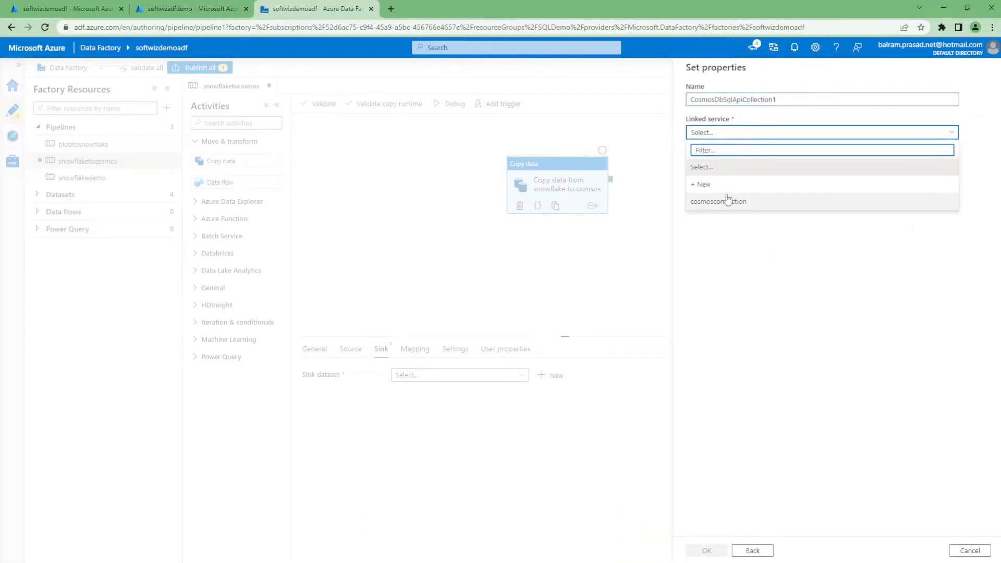
left_click(718, 201)
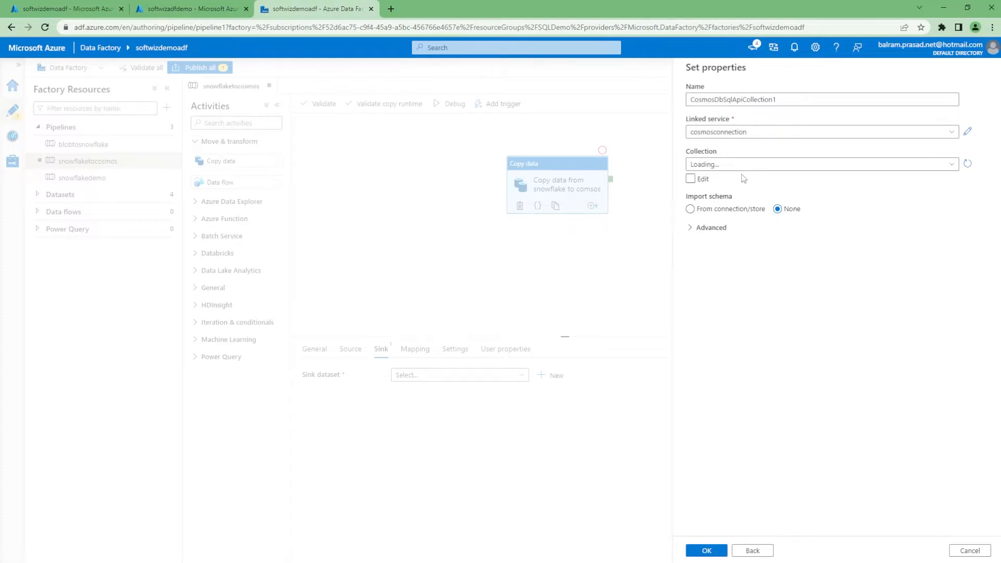
left_click(820, 164)
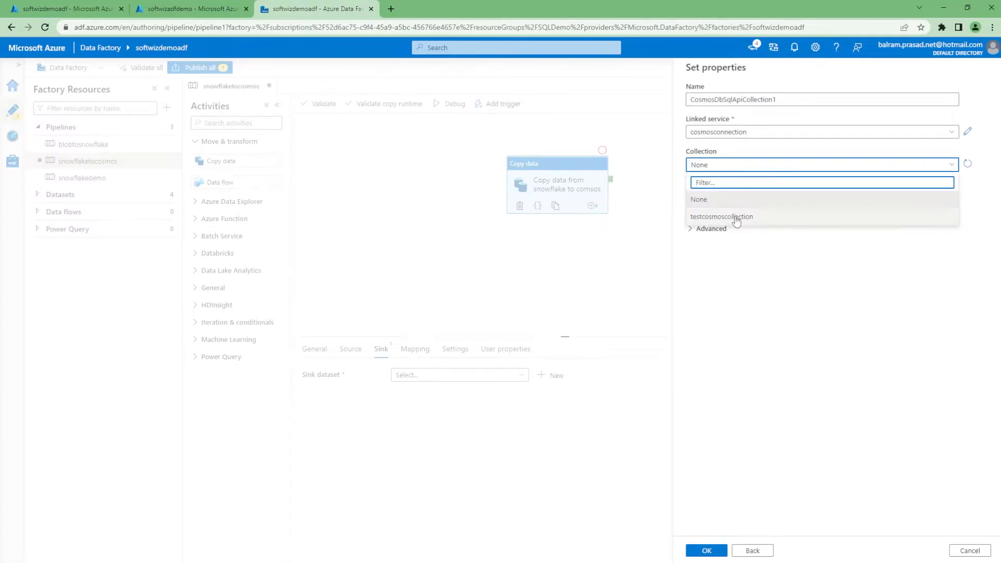
left_click(722, 217)
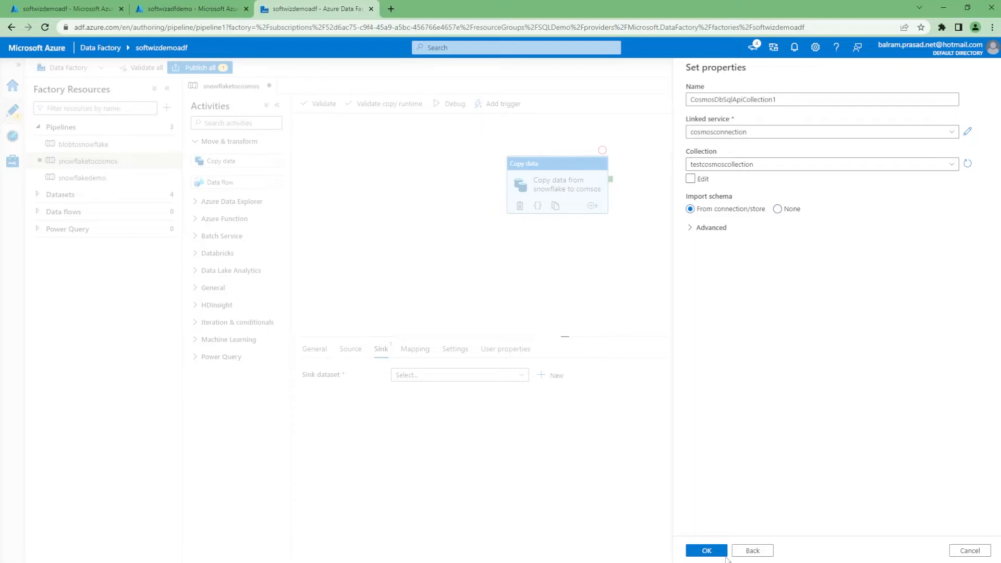
left_click(778, 208)
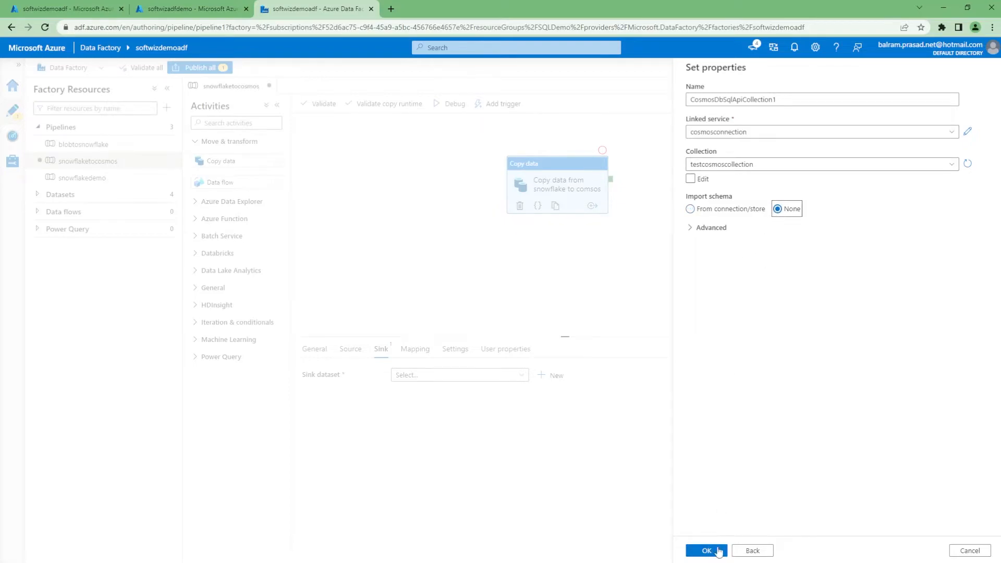
left_click(706, 550)
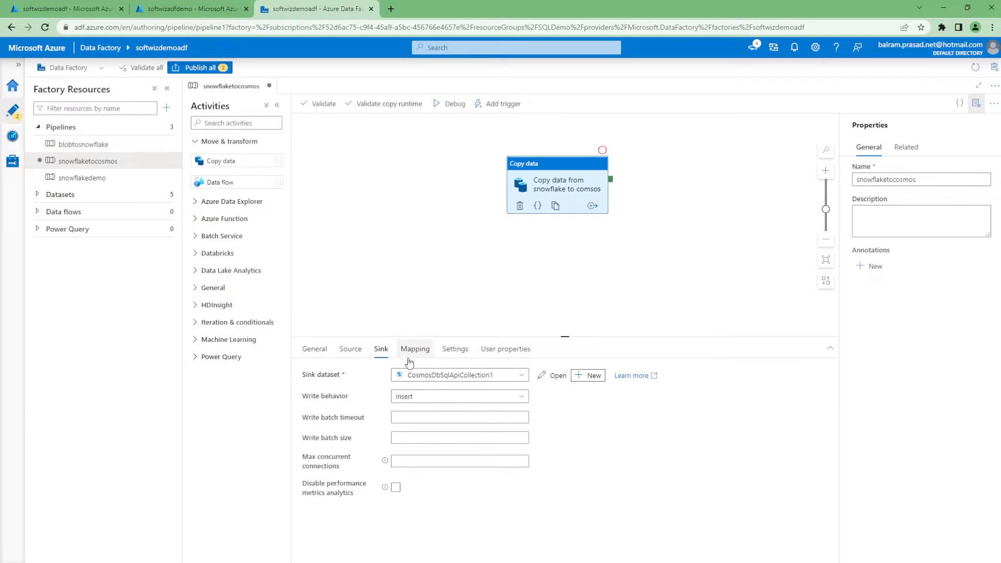
mouse_move(350, 348)
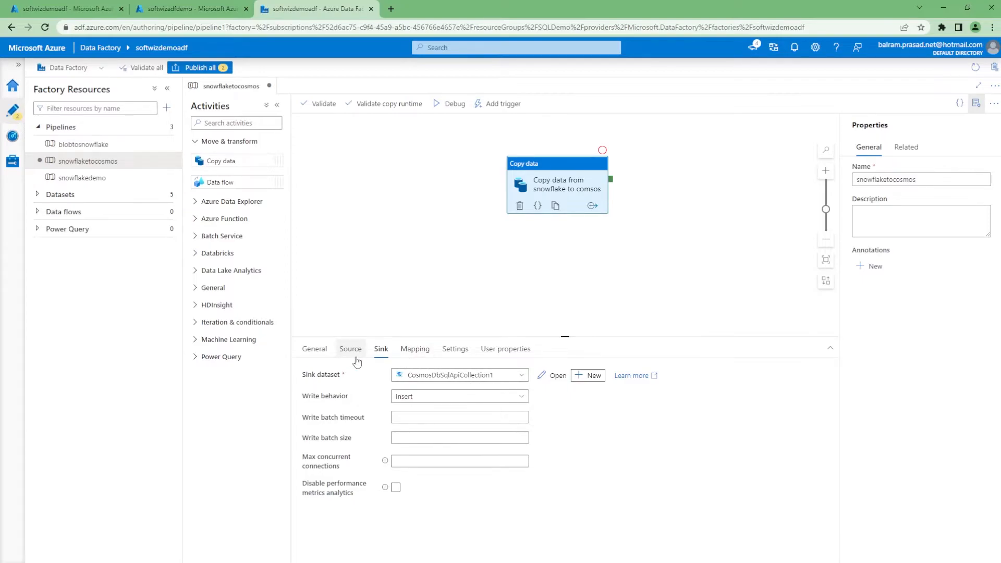
mouse_move(586, 171)
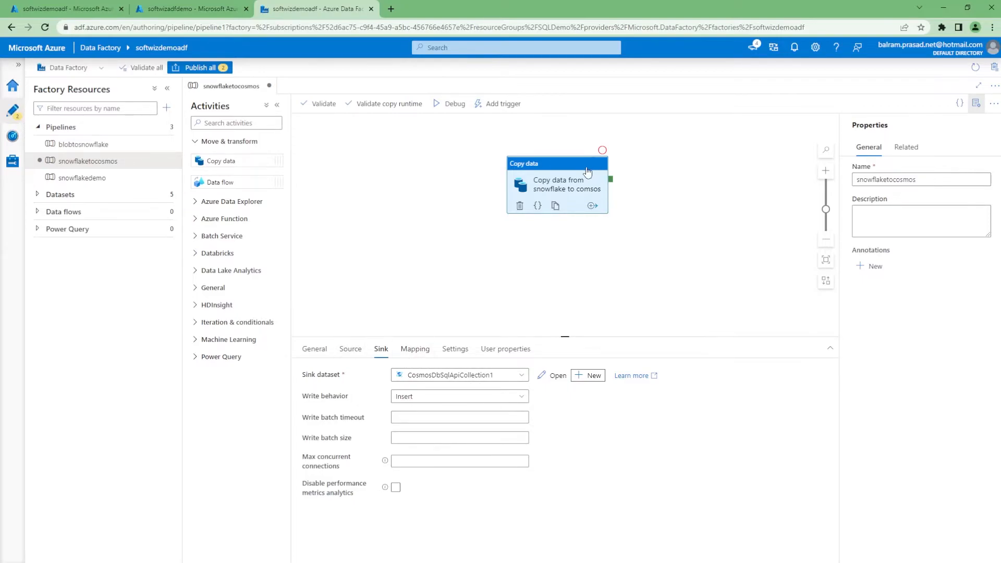
Publish all changes and hit the validation error that Snowflake copies need staging
left_click(501, 103)
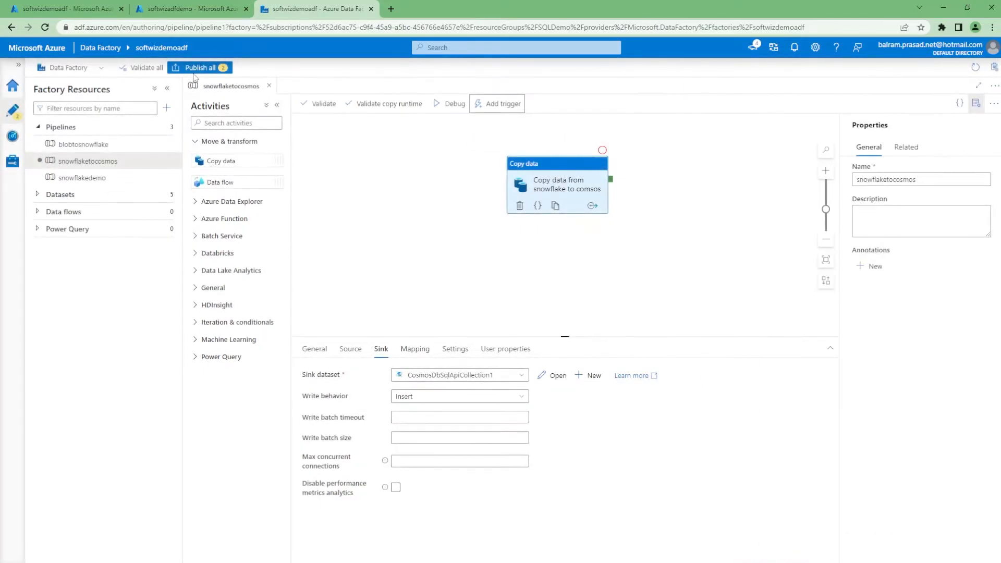
left_click(200, 66)
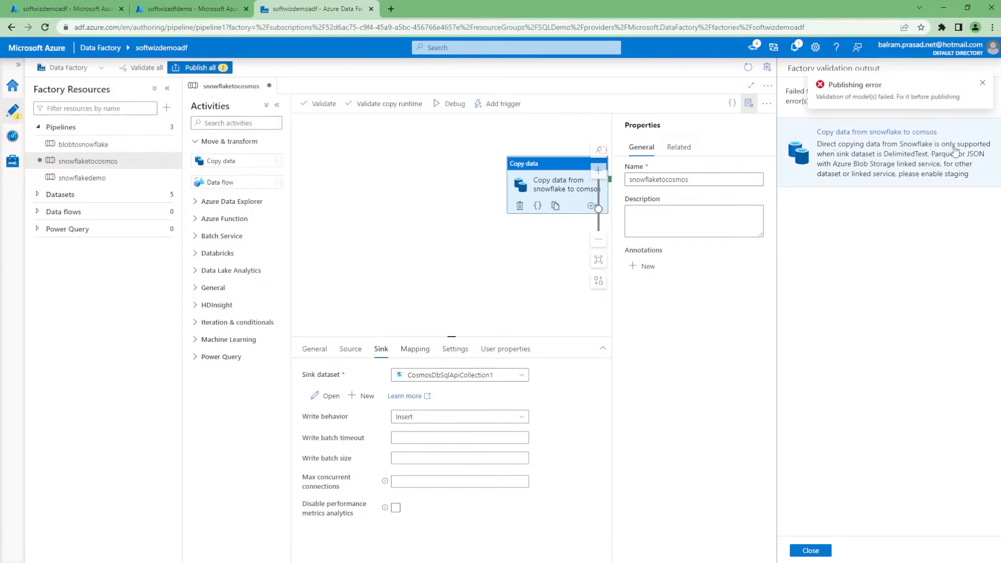
left_click(982, 83)
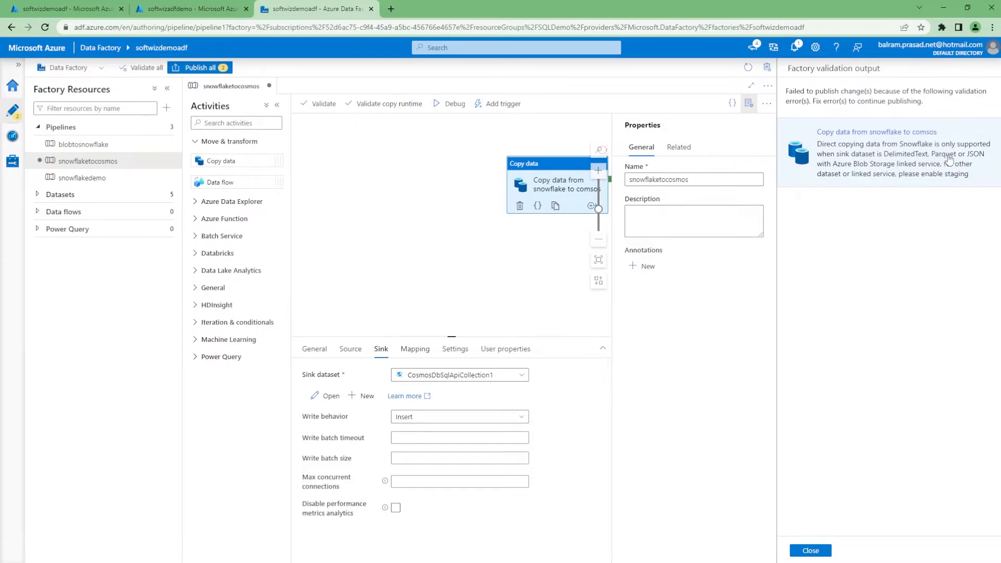
mouse_move(885, 173)
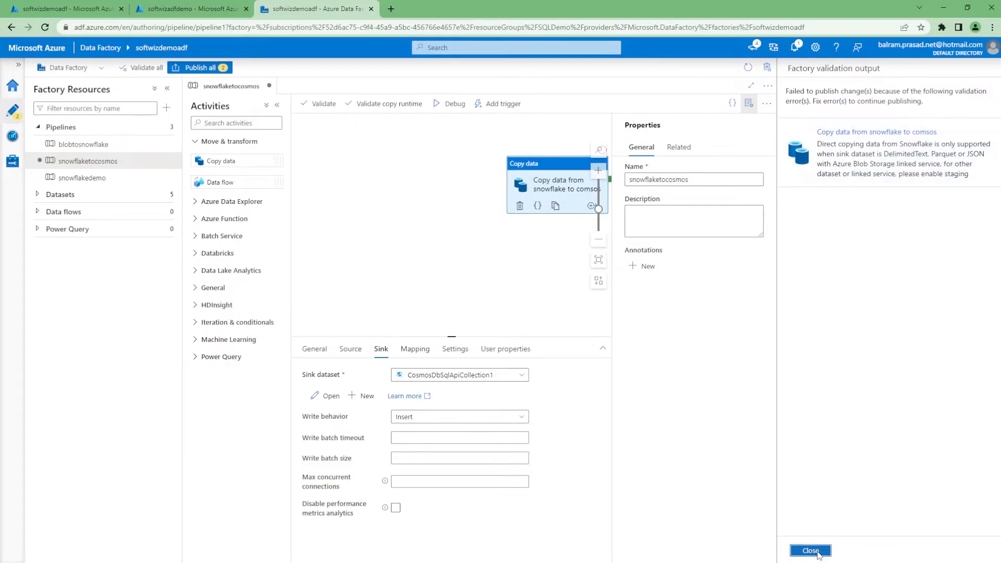
Enable staging on the copy activity and begin a new Blob Storage staging linked service
left_click(810, 551)
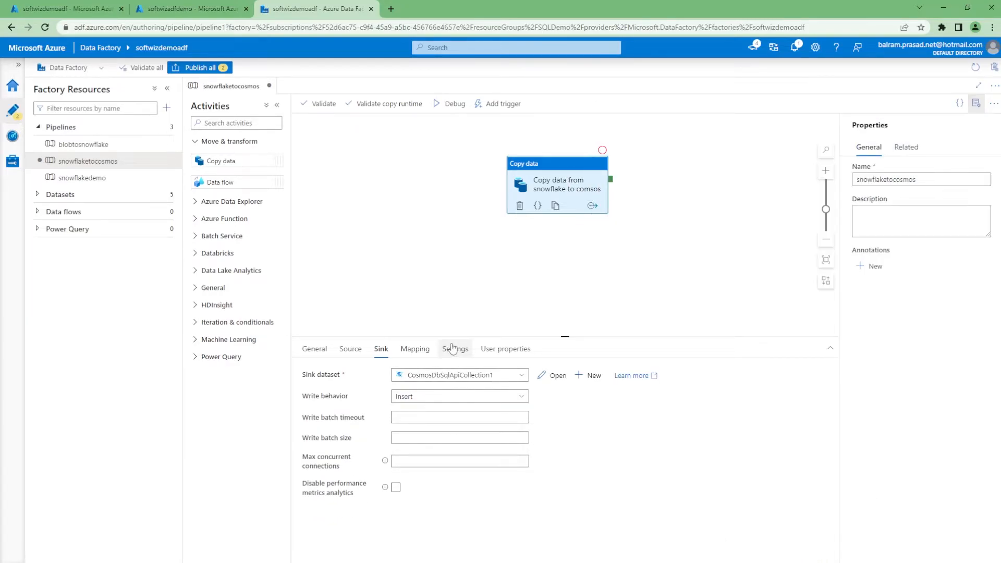
left_click(455, 348)
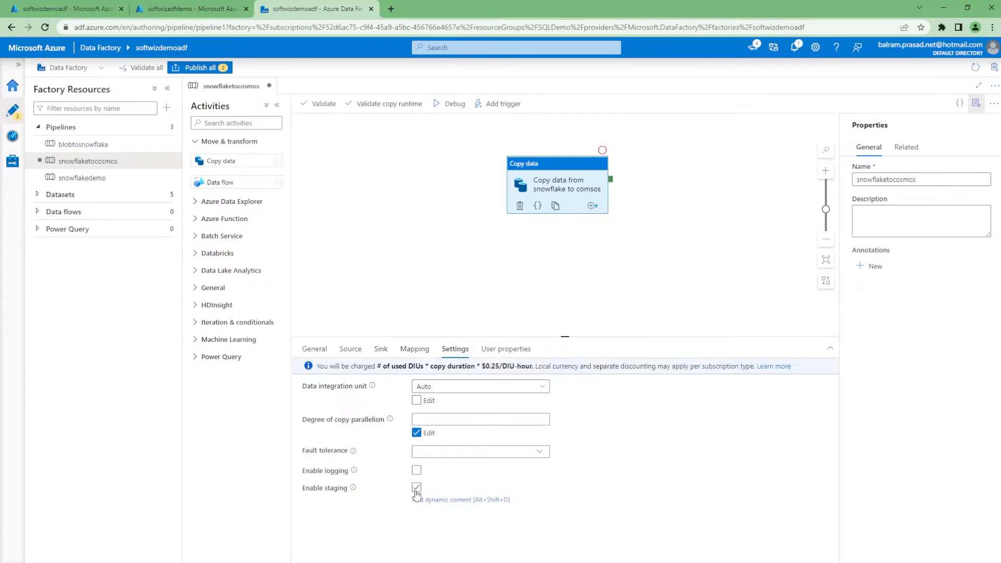
left_click(416, 487)
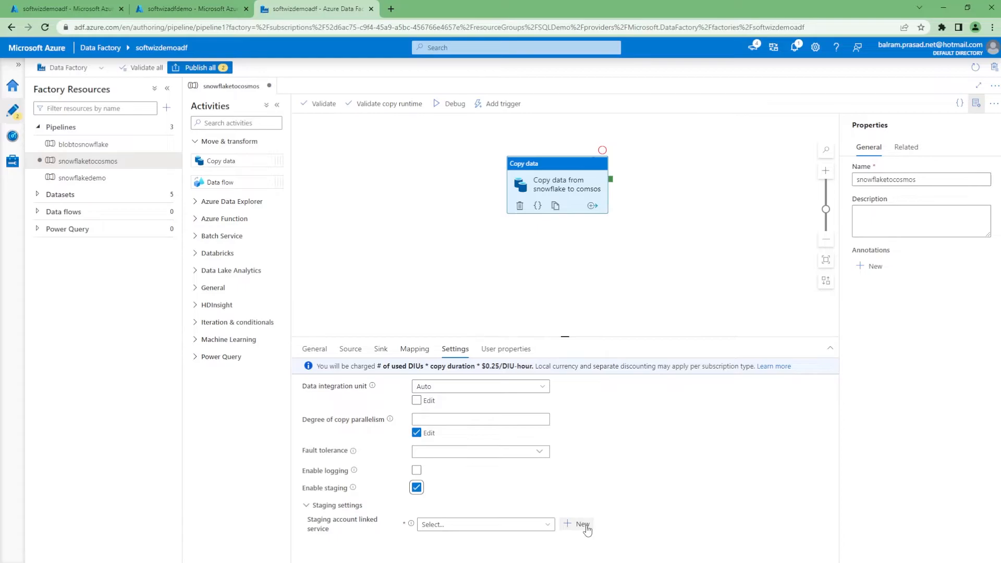
left_click(576, 524)
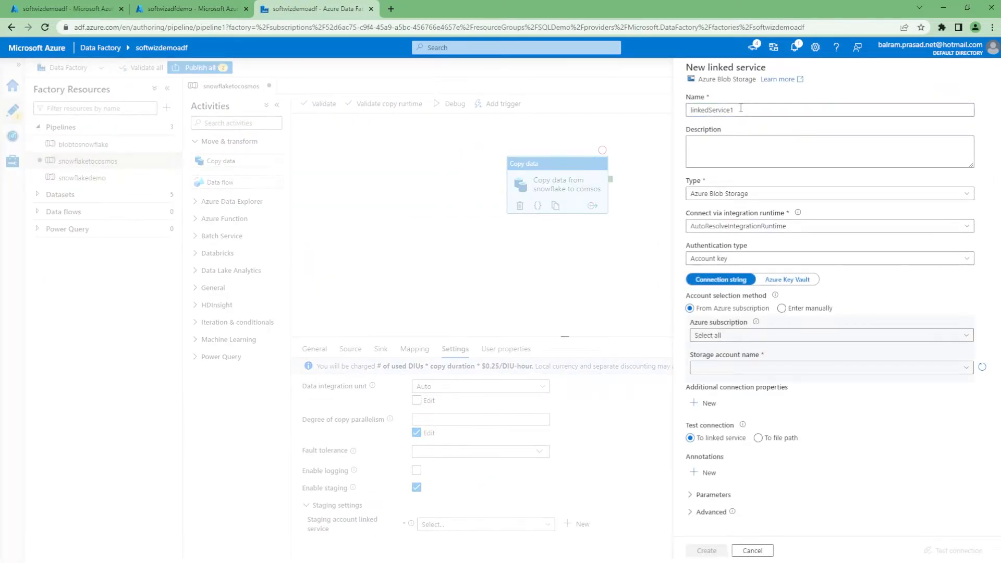
type("blobstage")
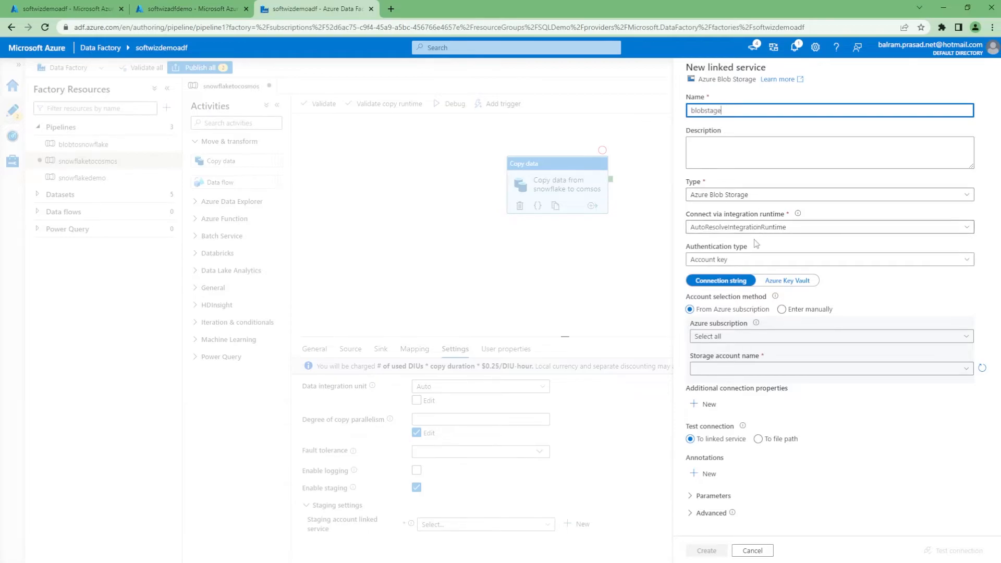
left_click(828, 259)
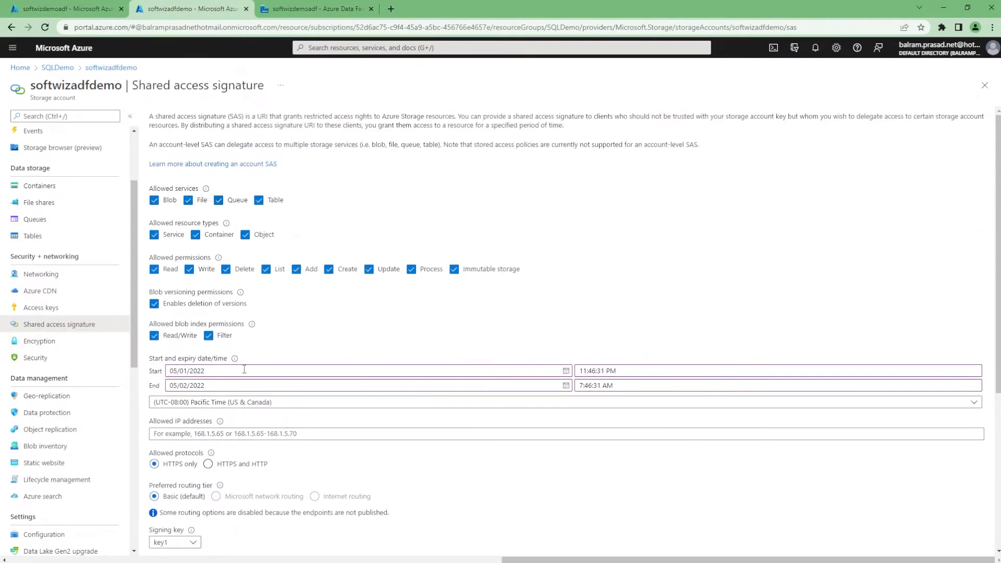
Generate the SAS token and copy the Blob service SAS URL for the blobstage linked service
left_click(215, 318)
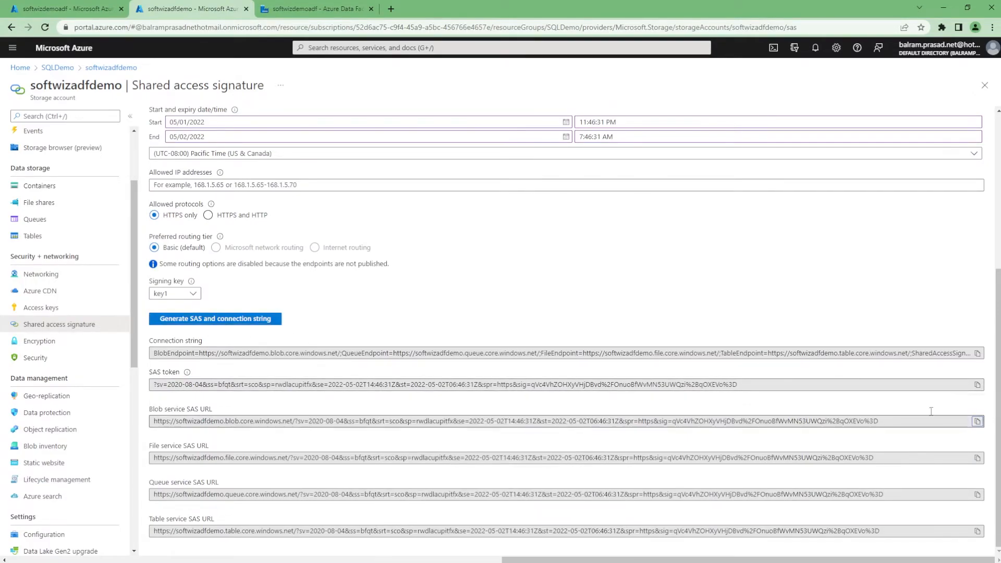
left_click(312, 8)
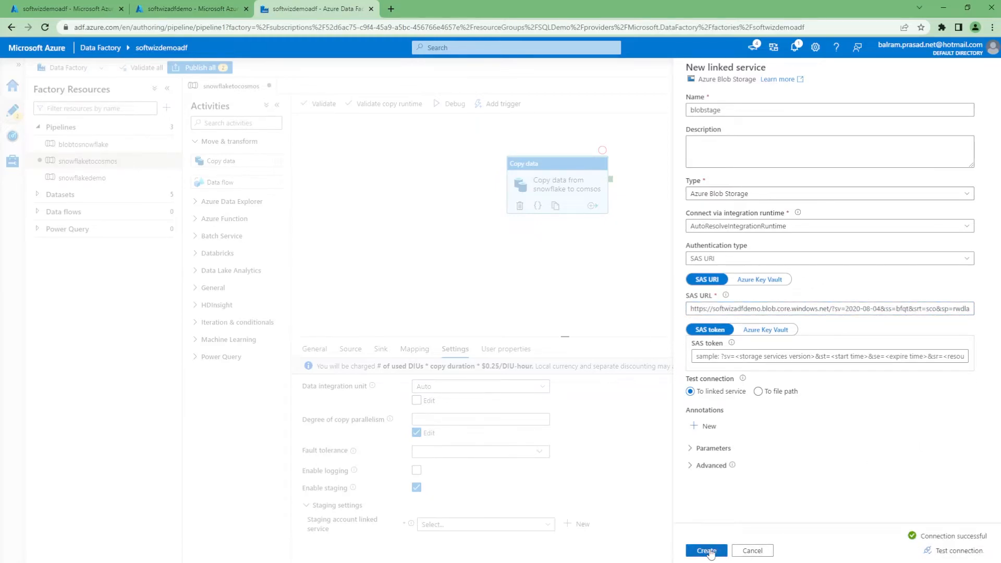
Create the blobstage linked service and set the staging storage path to the stage container
left_click(705, 551)
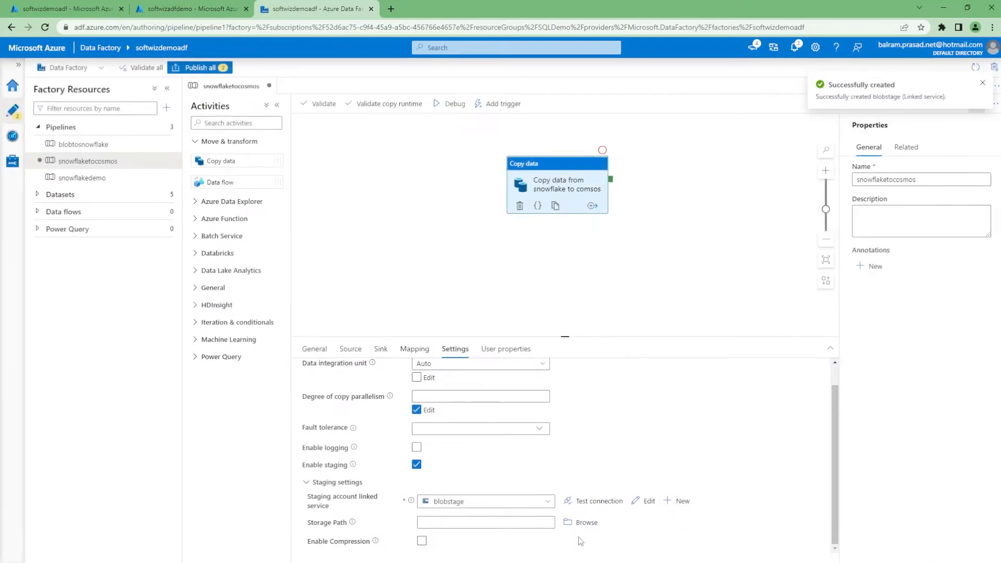
left_click(585, 522)
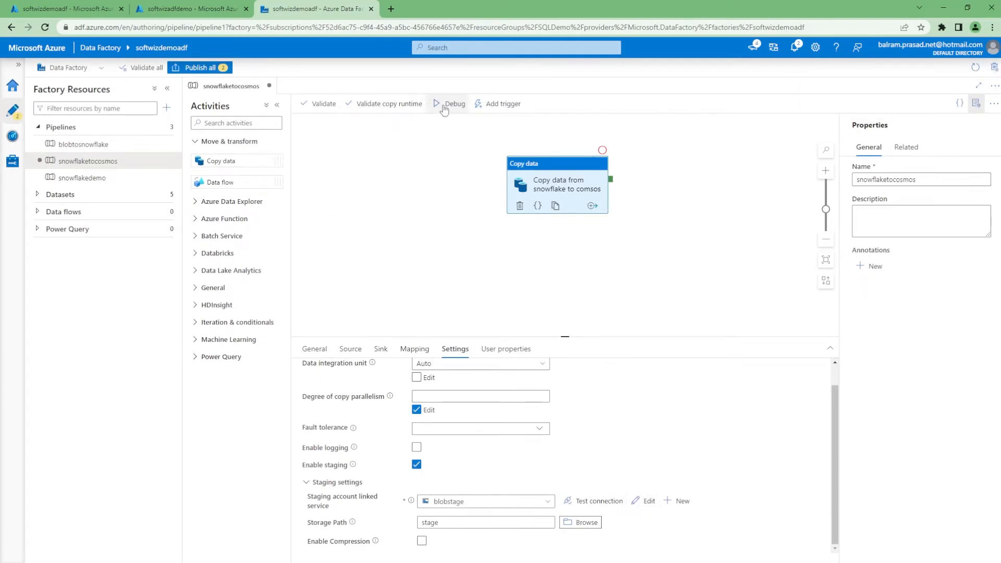
Publish the pending snowflaketocosmos pipeline and CosmosDbSqlApiCollection1 dataset
left_click(198, 67)
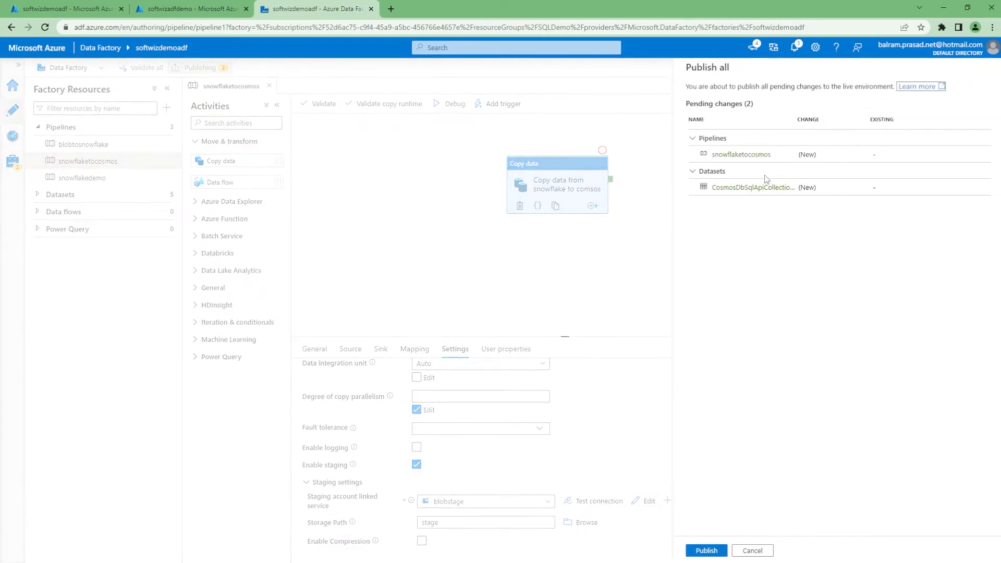
left_click(705, 550)
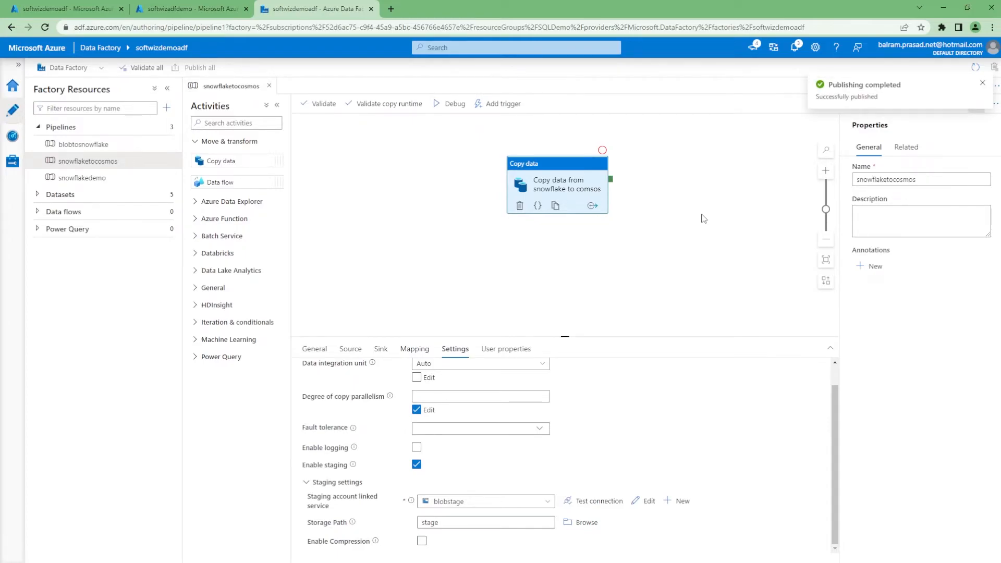
mouse_move(692, 235)
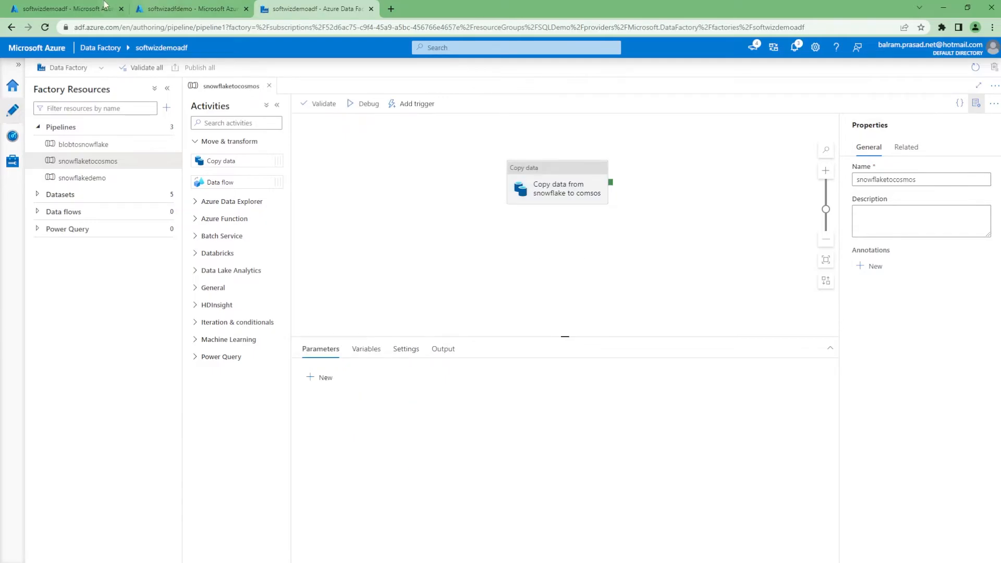
mouse_move(321, 249)
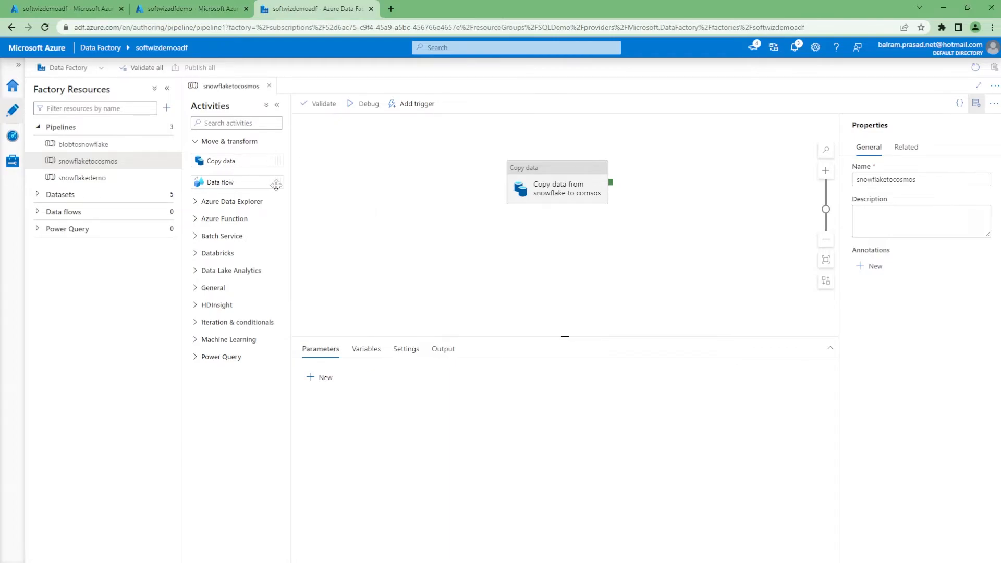
mouse_move(410, 158)
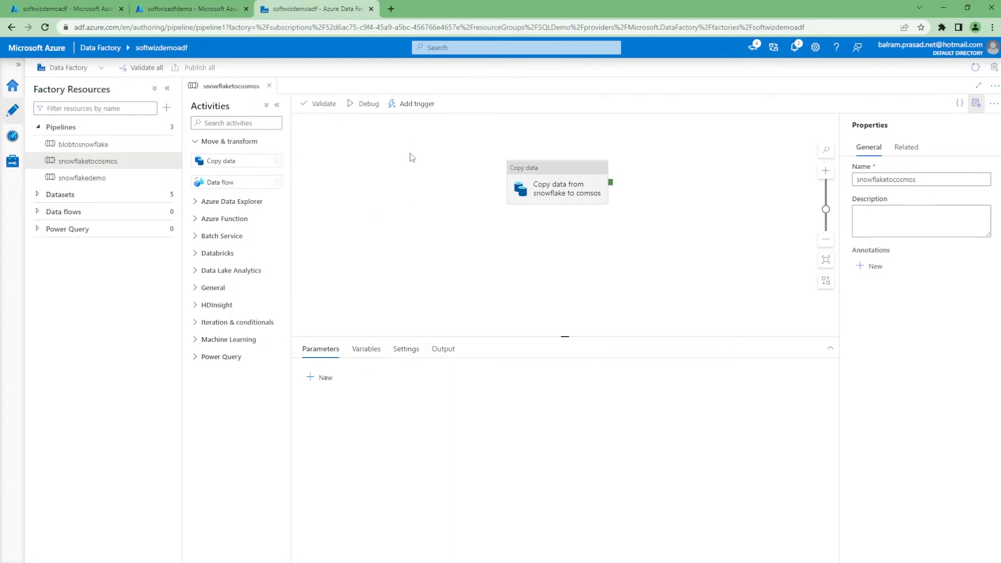
mouse_move(420, 103)
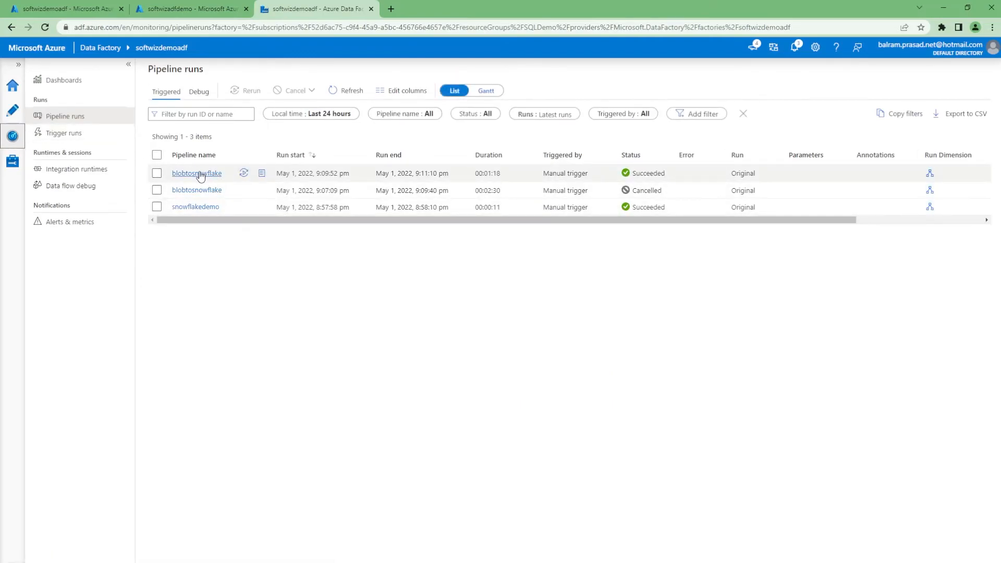
Refresh Pipeline runs and view the activity runs of the new snowflaketocosmos run
left_click(344, 90)
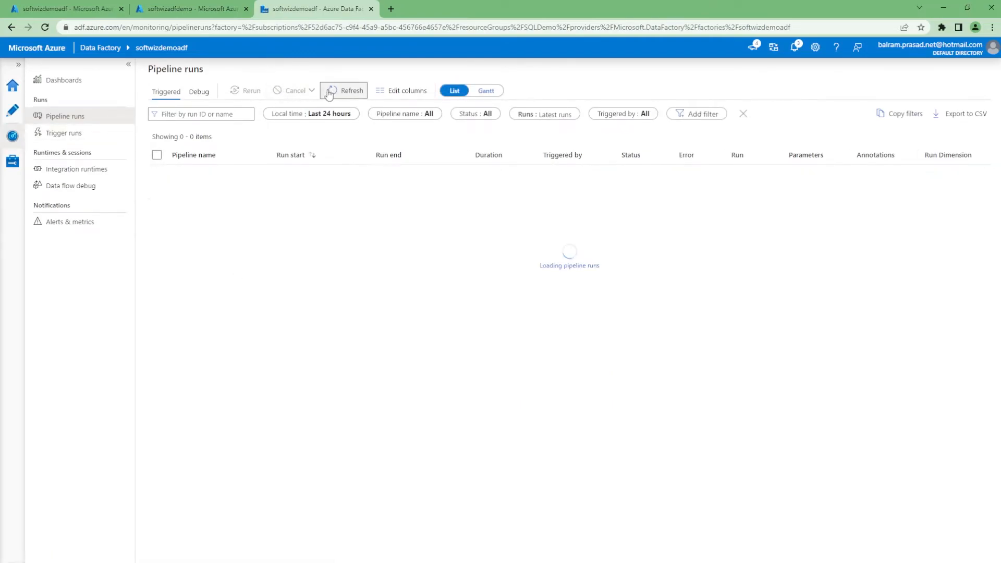
left_click(343, 90)
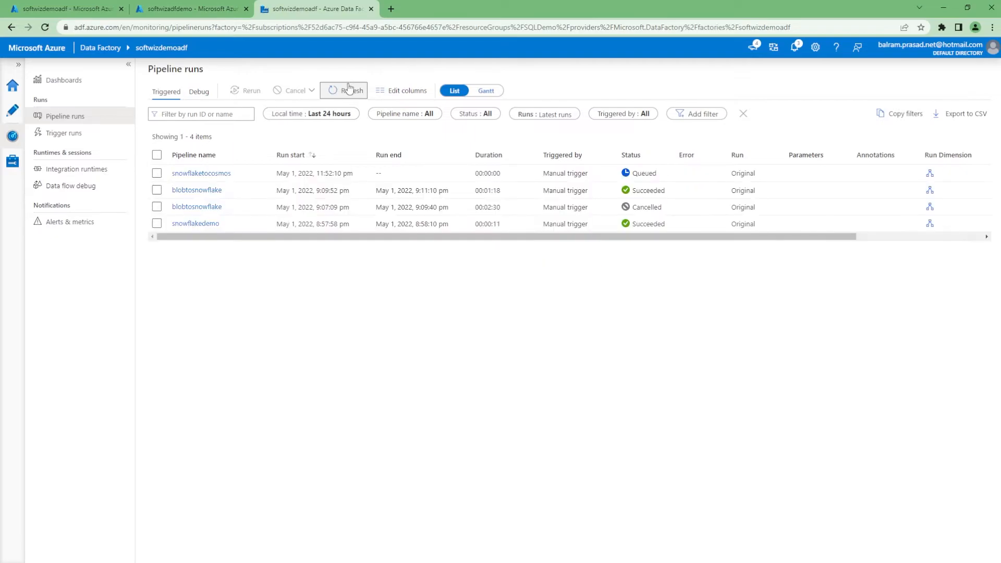
left_click(201, 173)
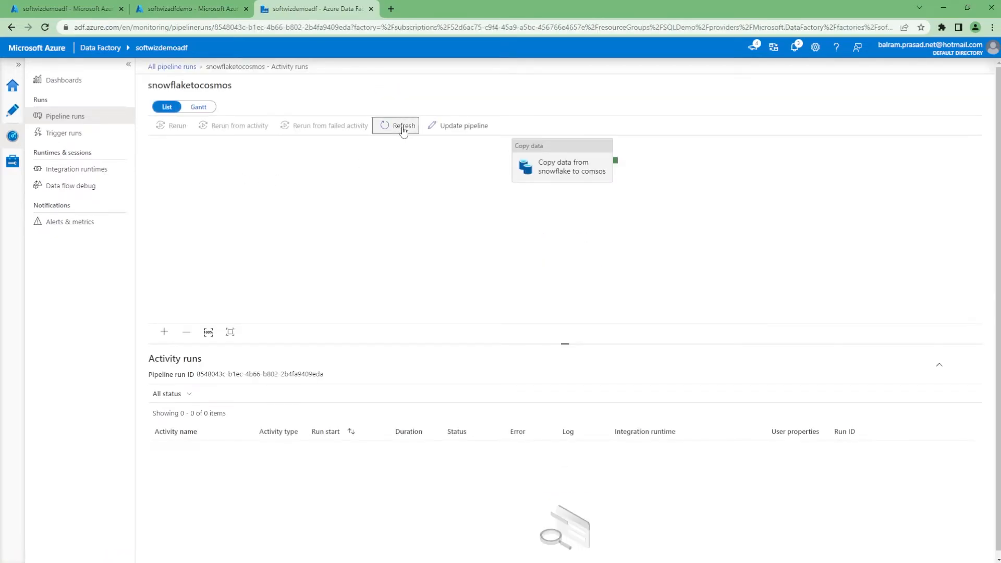
Check the copy activity's progress details showing blob staging done, then return to the storage account
left_click(397, 125)
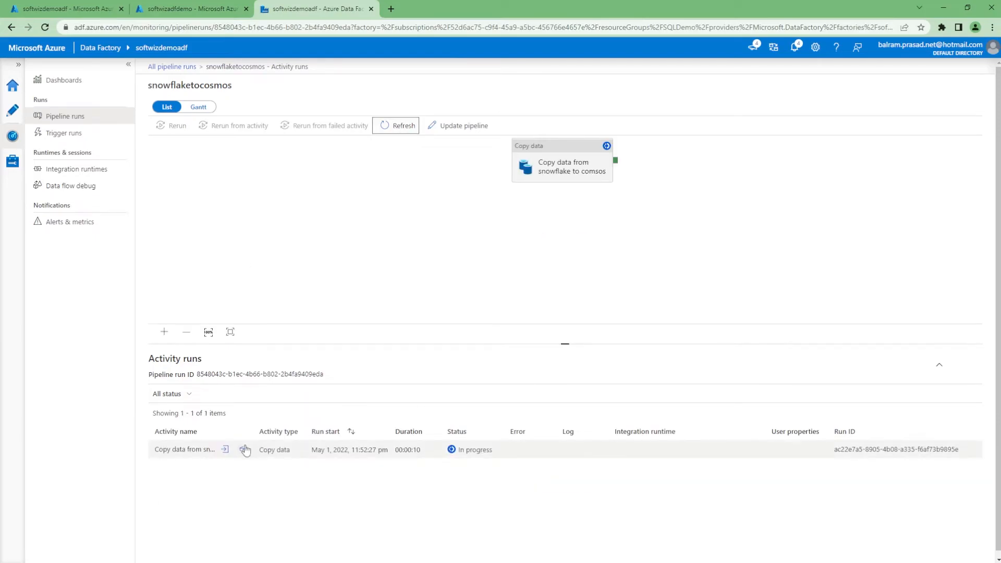
left_click(244, 449)
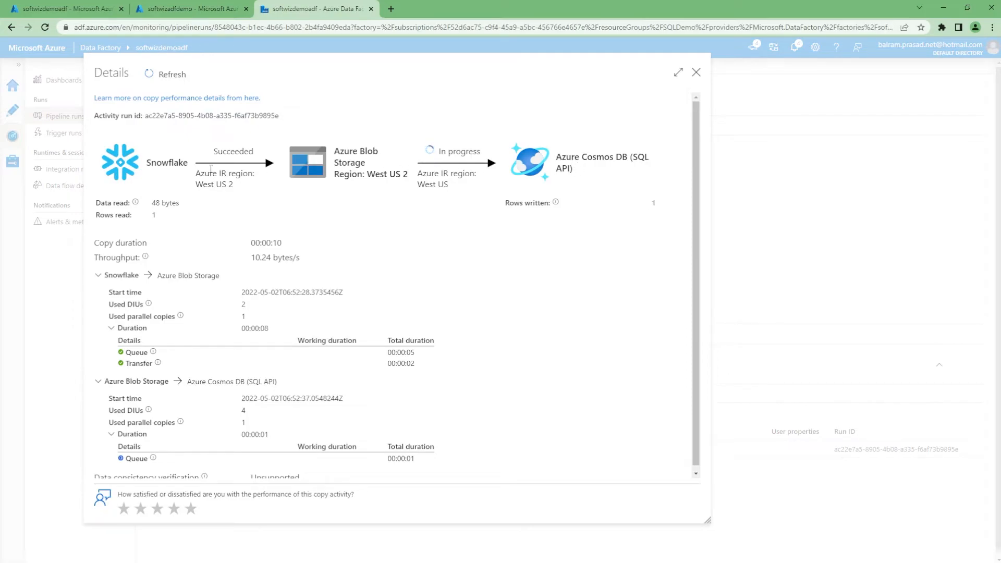
mouse_move(542, 171)
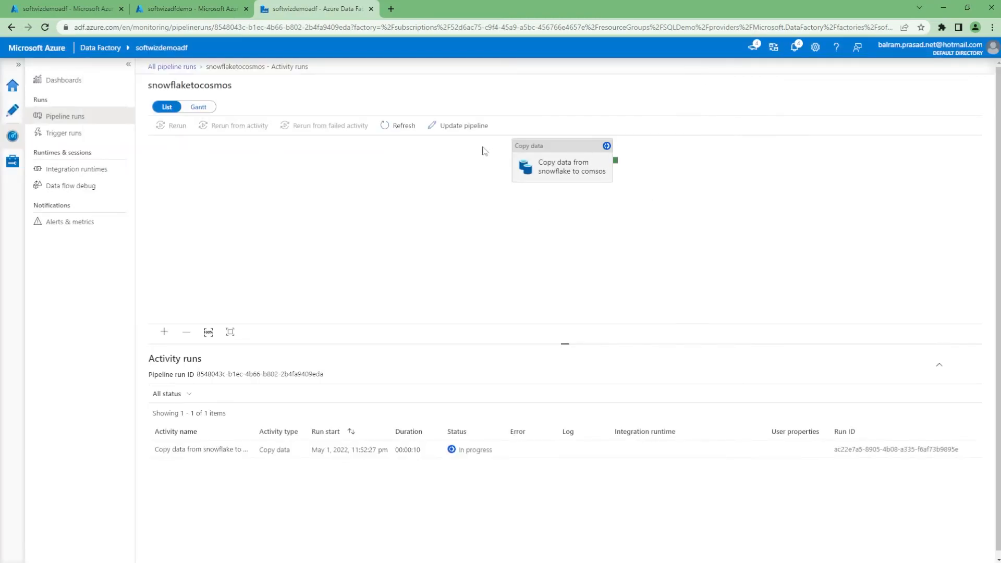
left_click(397, 125)
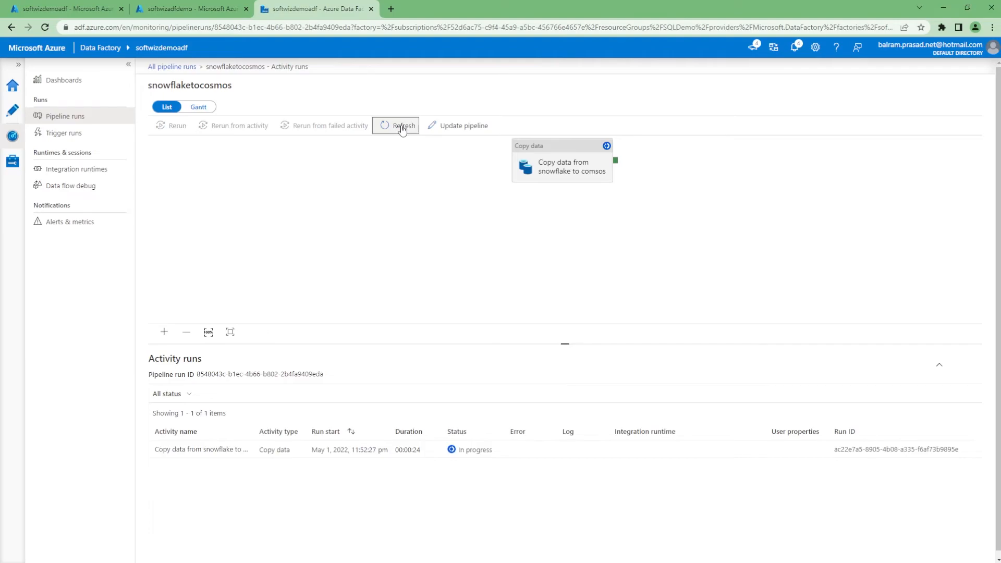
left_click(189, 8)
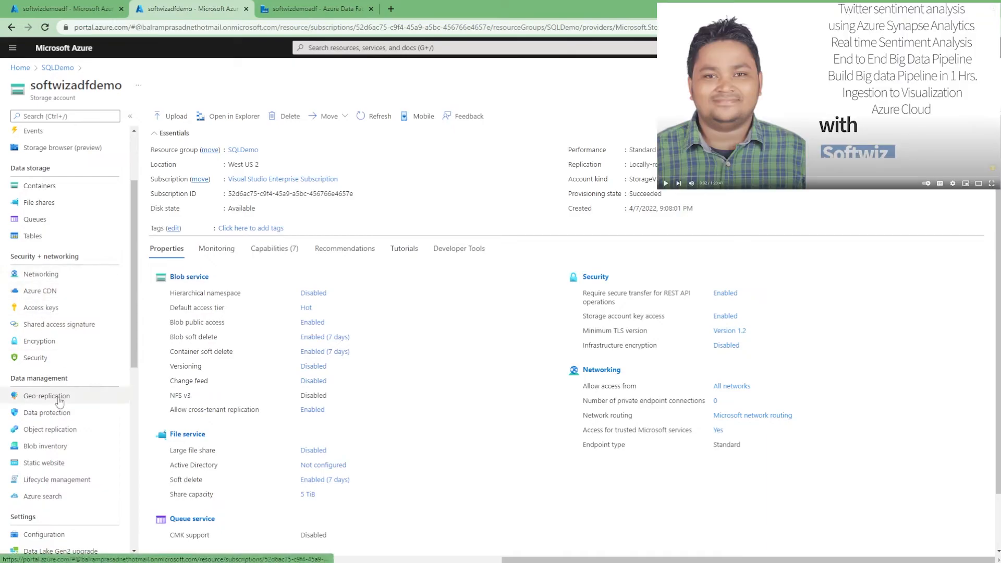
Confirm the stage container is empty and the ADF copy activity now shows Succeeded
left_click(39, 185)
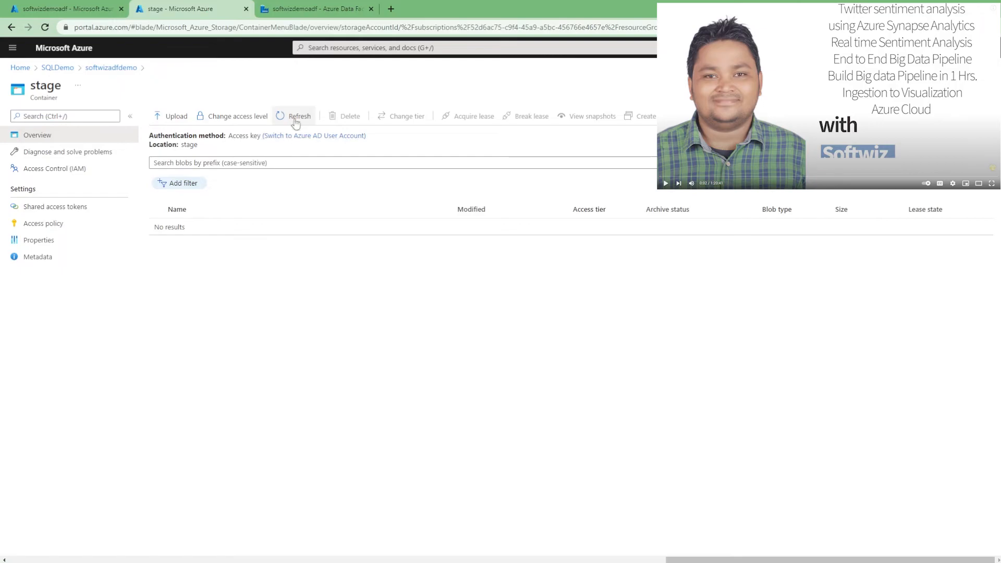
left_click(313, 9)
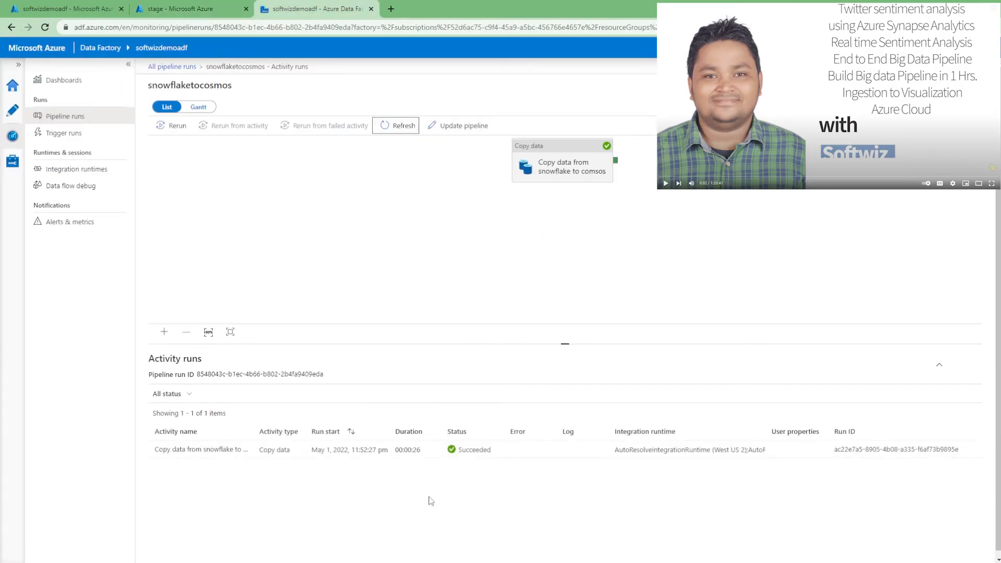
left_click(185, 8)
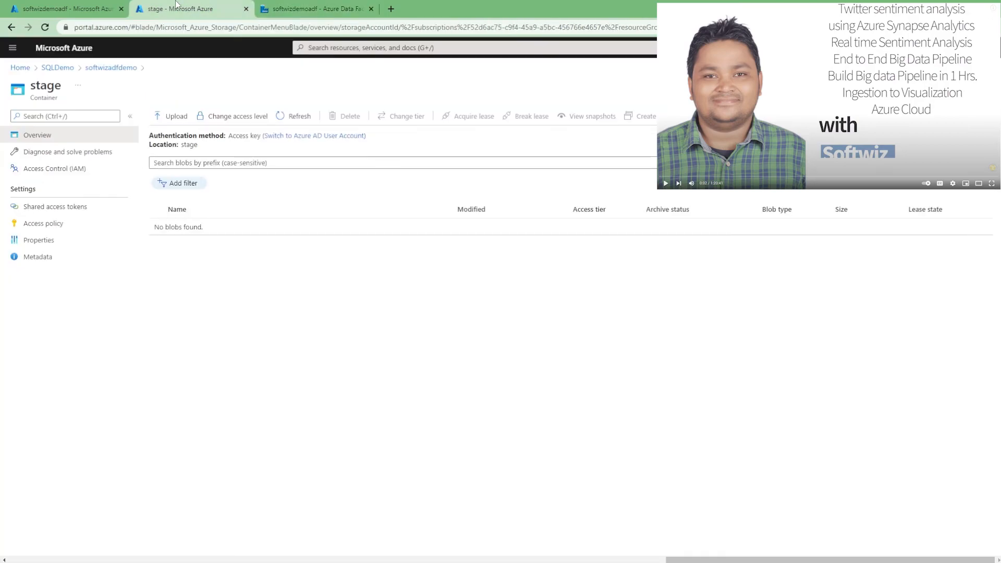
Go to the data factory overview and into the SQLDemo resource group
left_click(63, 8)
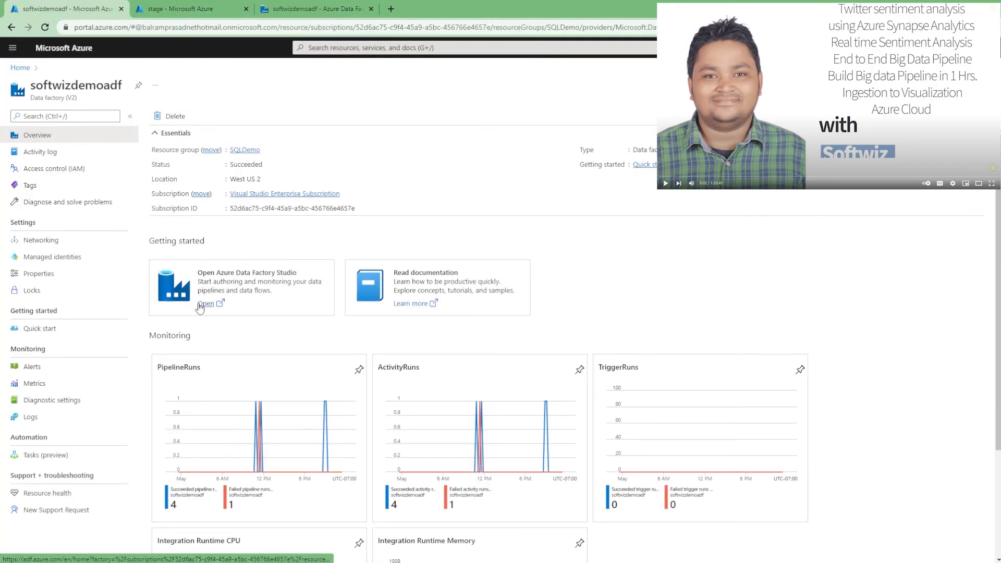
left_click(244, 149)
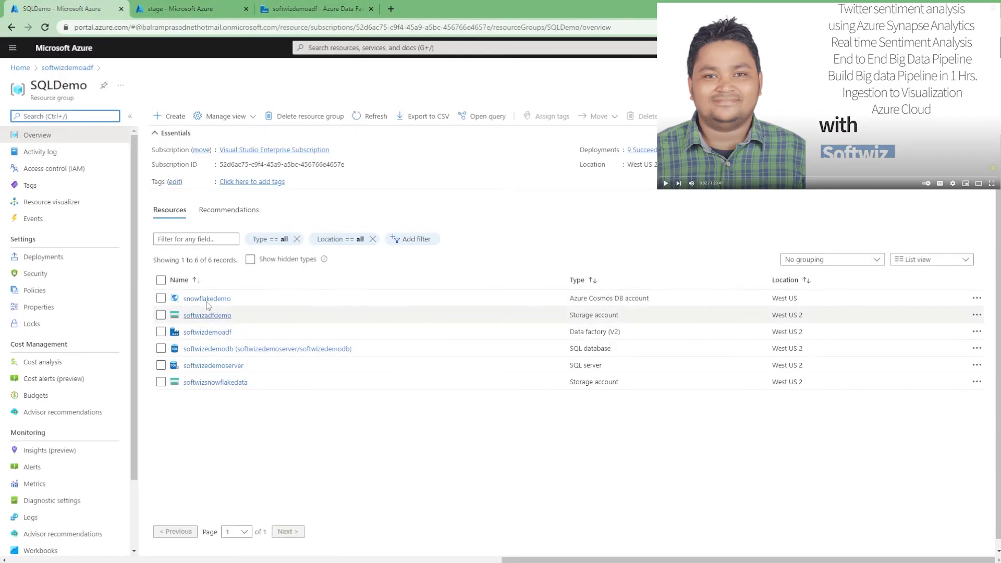
left_click(206, 298)
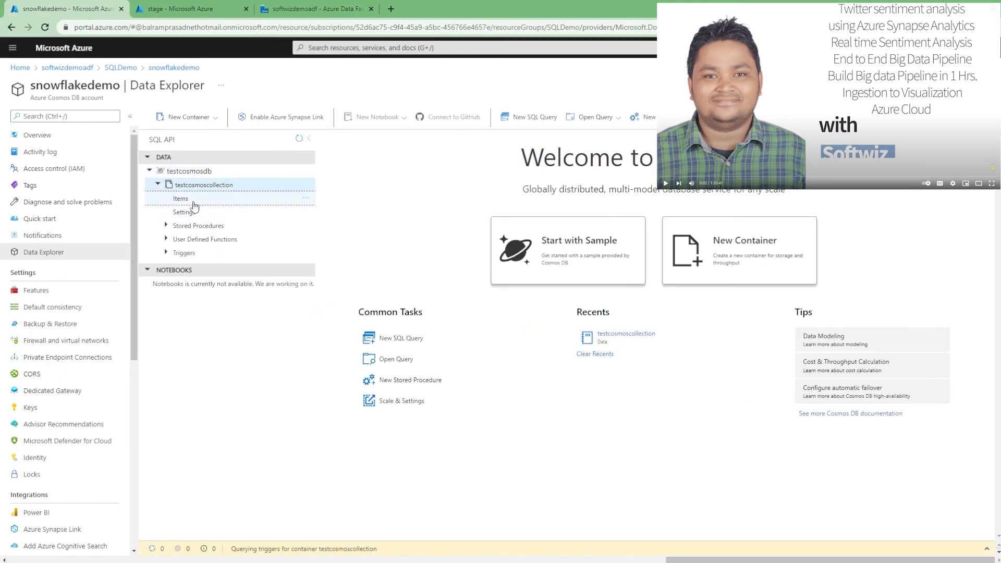
left_click(180, 198)
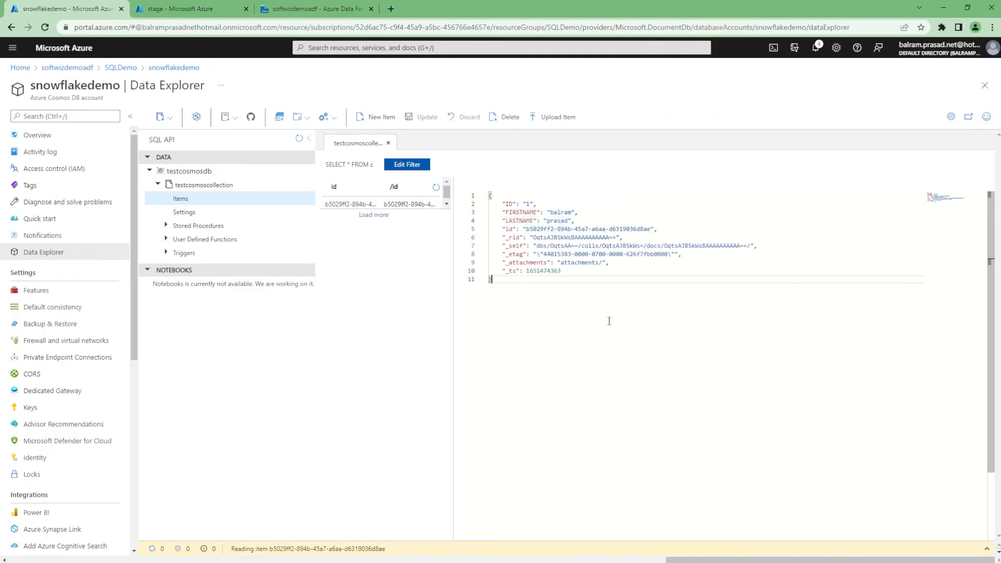
left_click(313, 9)
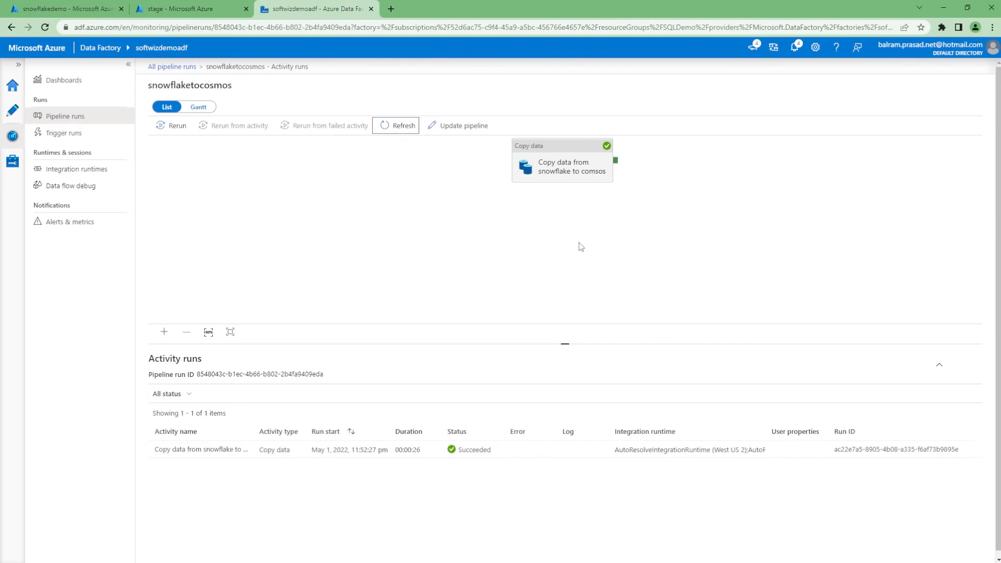
mouse_move(507, 281)
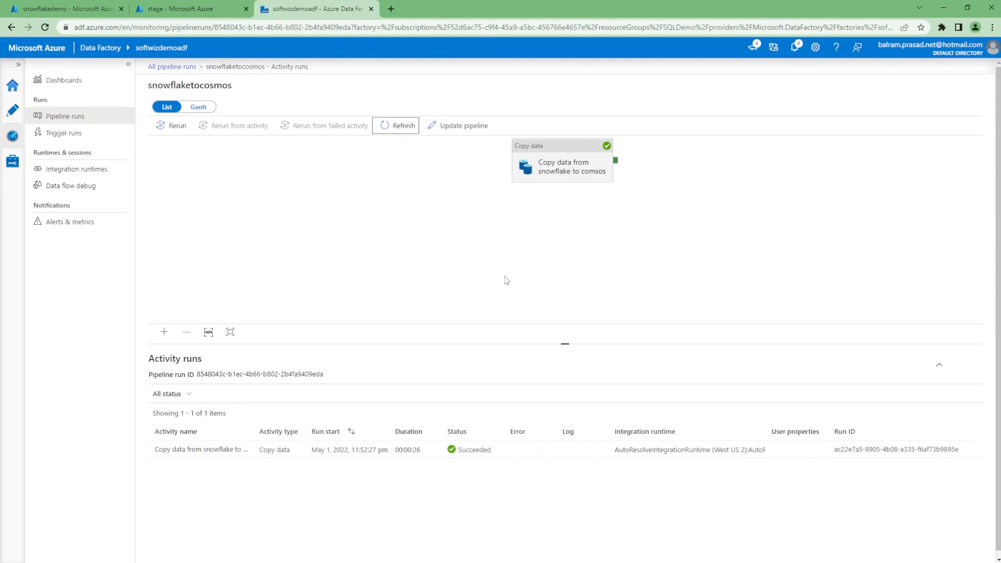
mouse_move(450, 298)
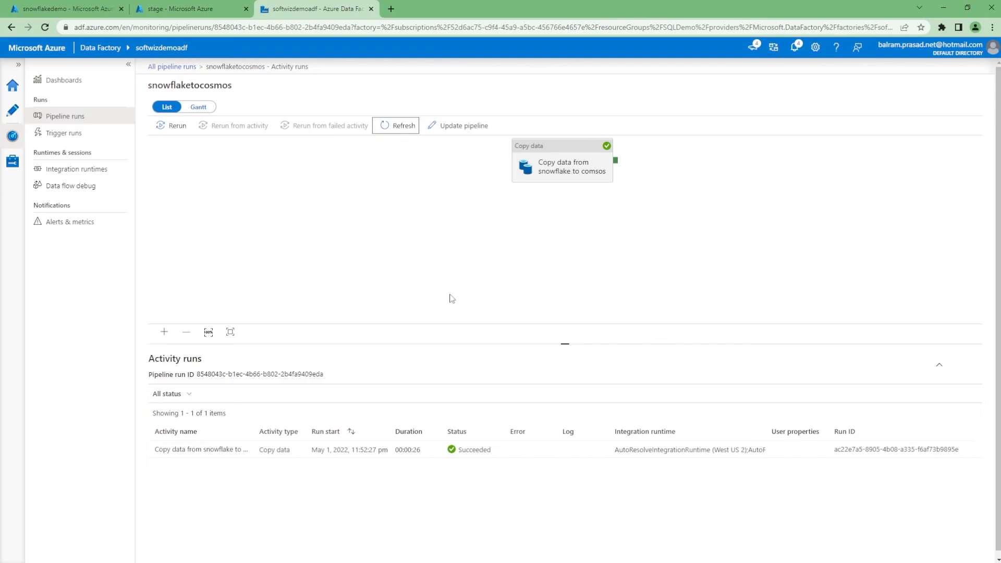